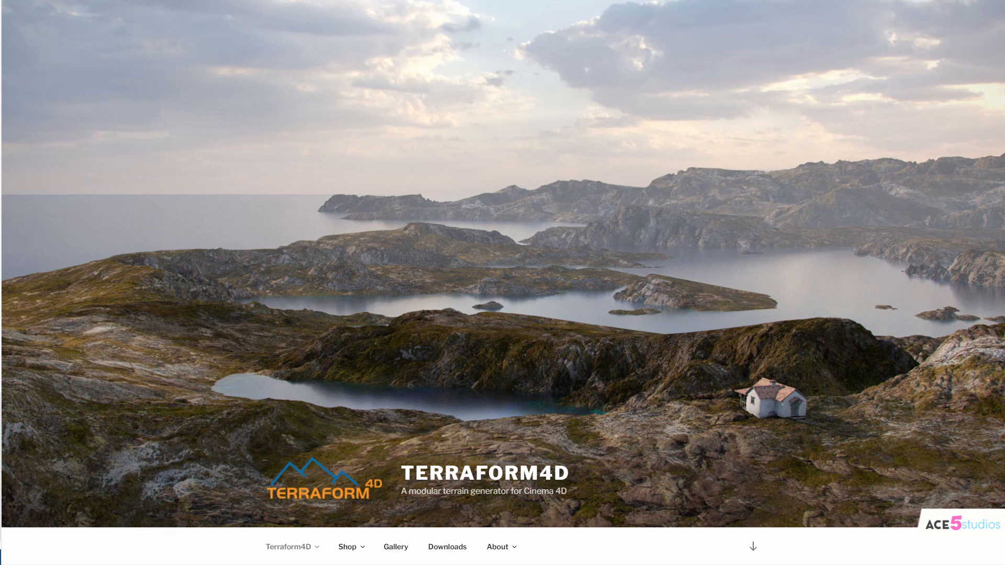
Scroll the Terraform4D home page past the slideshow and Shop now banner to the footer.
{"action": "scroll", "scroll_direction": "down", "scroll_amount": 3}
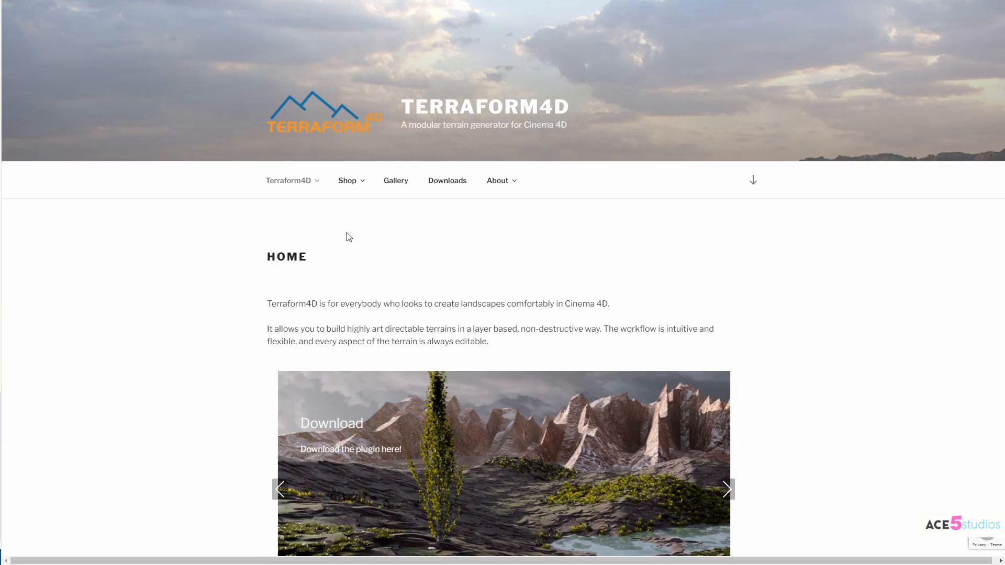
{"action": "scroll", "scroll_direction": "down", "scroll_amount": 3}
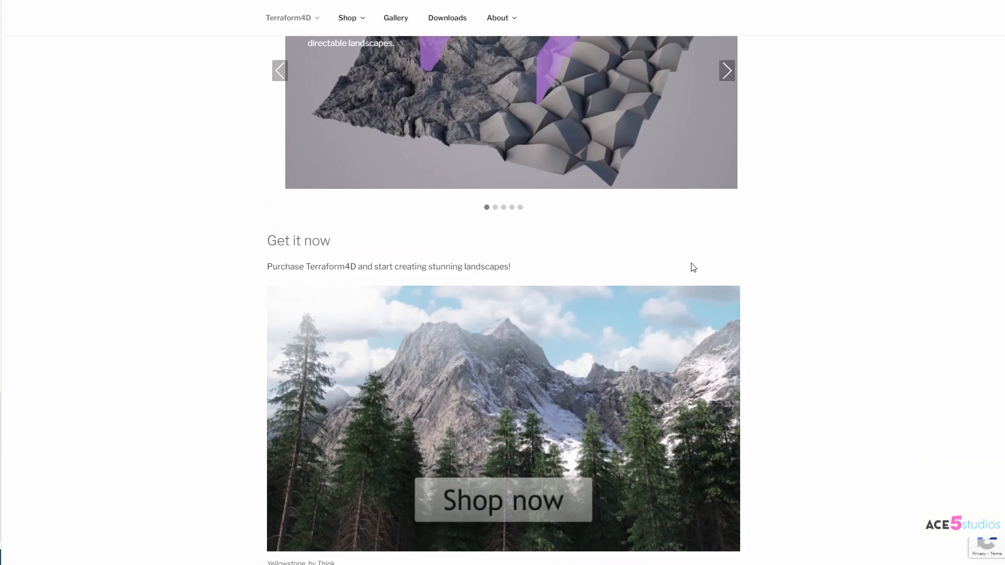
{"action": "scroll", "scroll_direction": "down", "scroll_amount": 3}
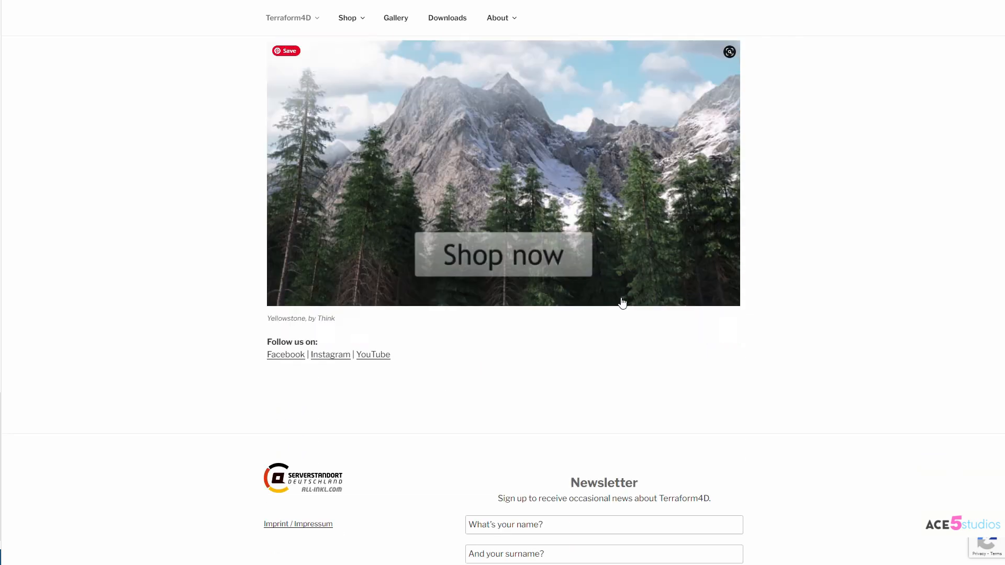
{"action": "scroll", "scroll_direction": "up", "scroll_amount": 3}
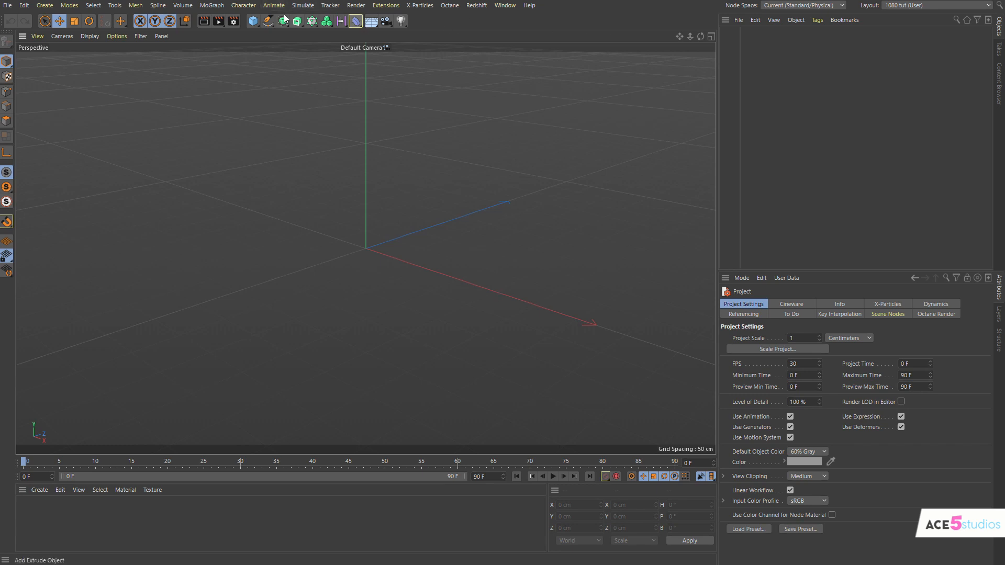
Create a flat Terrain Object from the Terraform4D toolbar palette.
{"action": "left_click", "coordinate": [389, 5]}
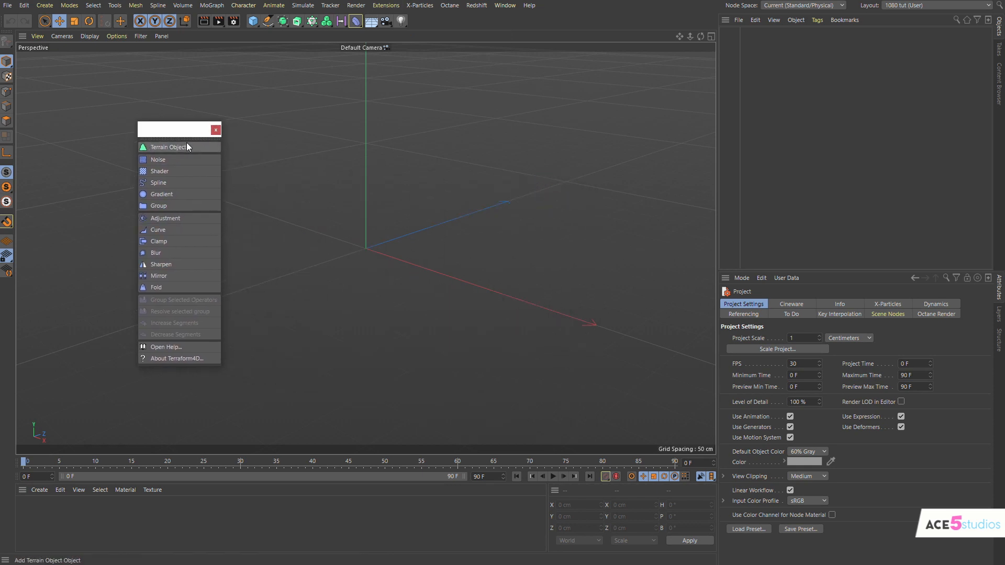
{"action": "mouse_move", "coordinate": [173, 155]}
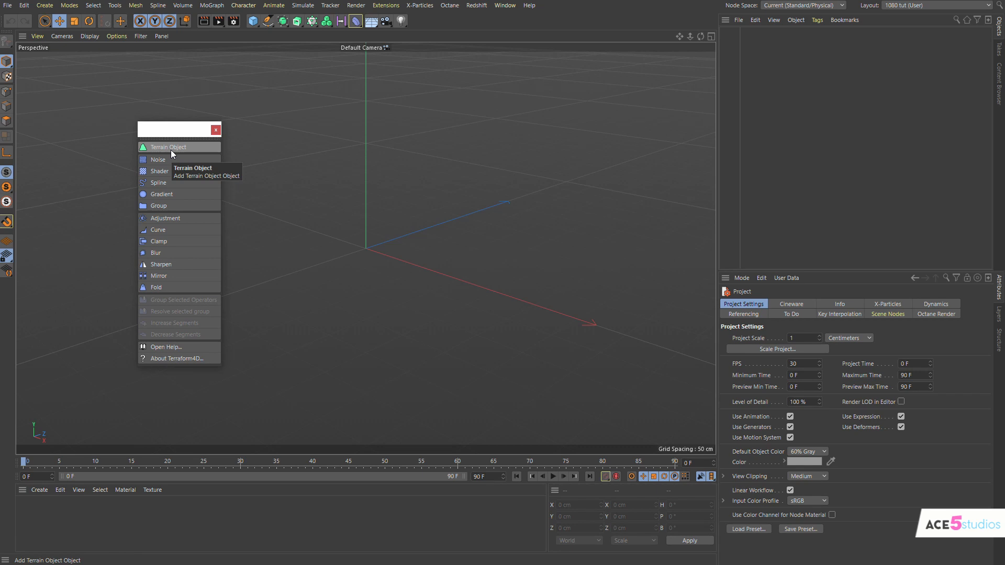
{"action": "left_click", "coordinate": [160, 147]}
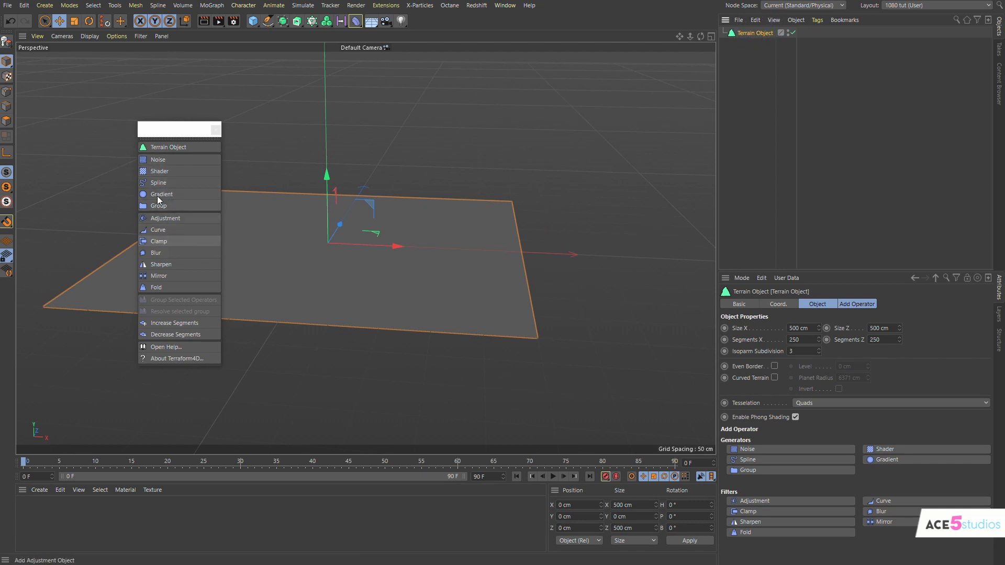
Add a radial Gradient operator and raise its Gain to about 165 cm.
{"action": "left_click", "coordinate": [161, 194]}
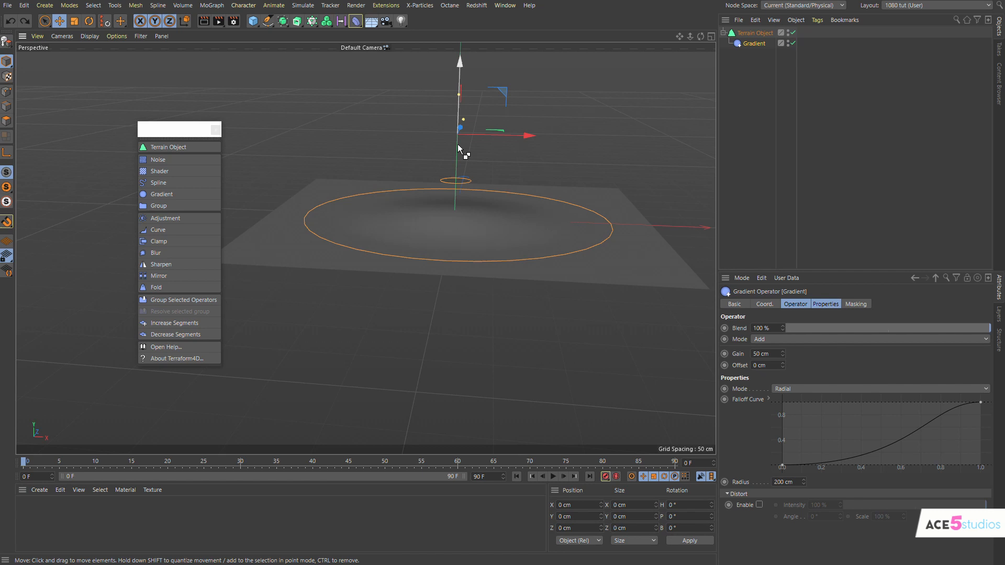
{"action": "left_click", "coordinate": [757, 32]}
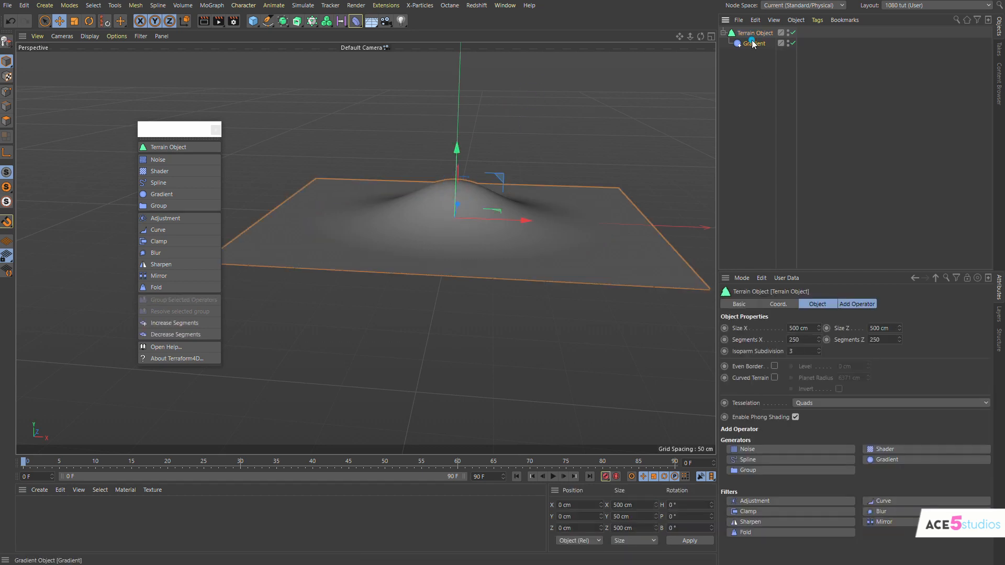
{"action": "left_click", "coordinate": [754, 43]}
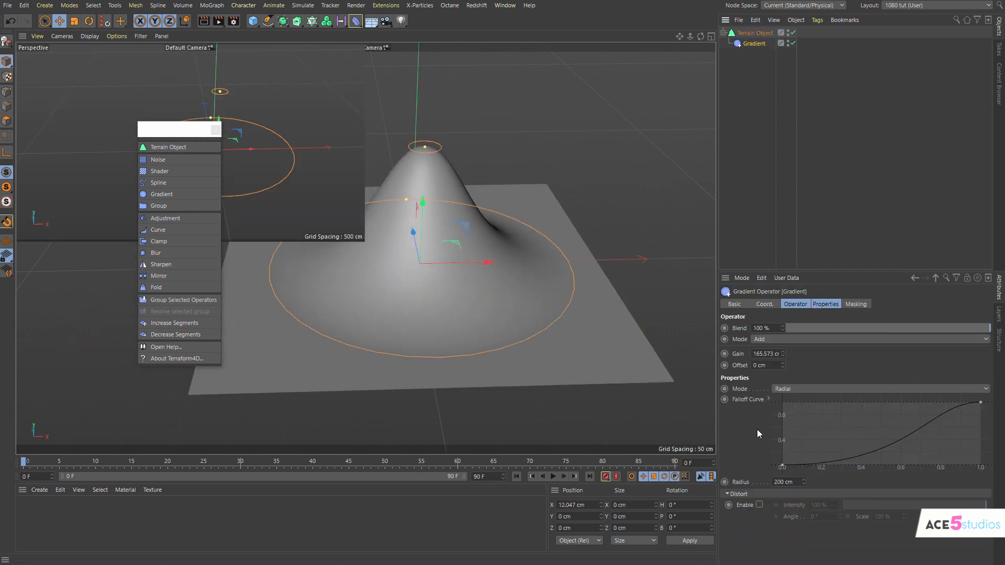
{"action": "left_click", "coordinate": [759, 505]}
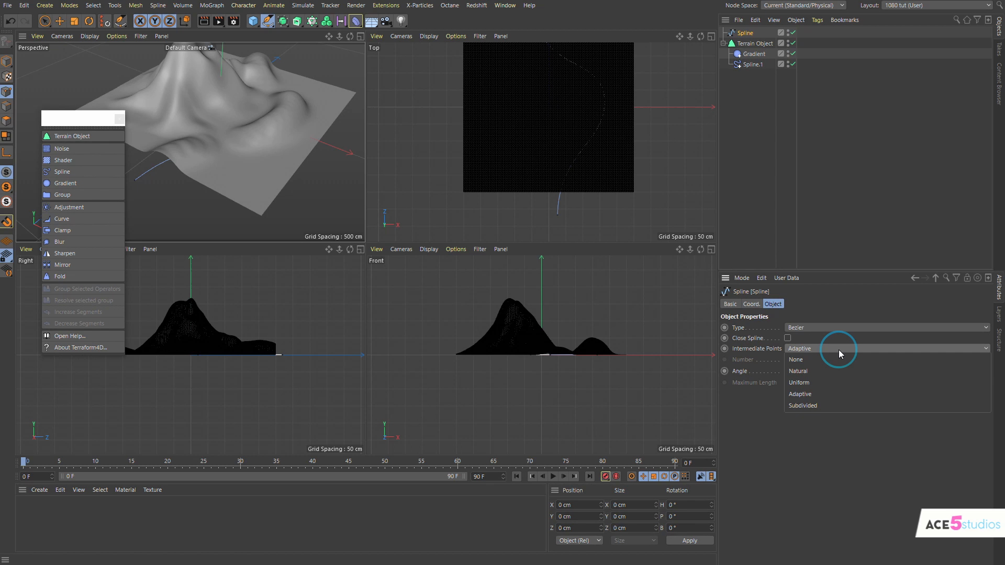
Set the river spline's Intermediate Points to Uniform and select the Spline operator.
{"action": "left_click", "coordinate": [799, 383]}
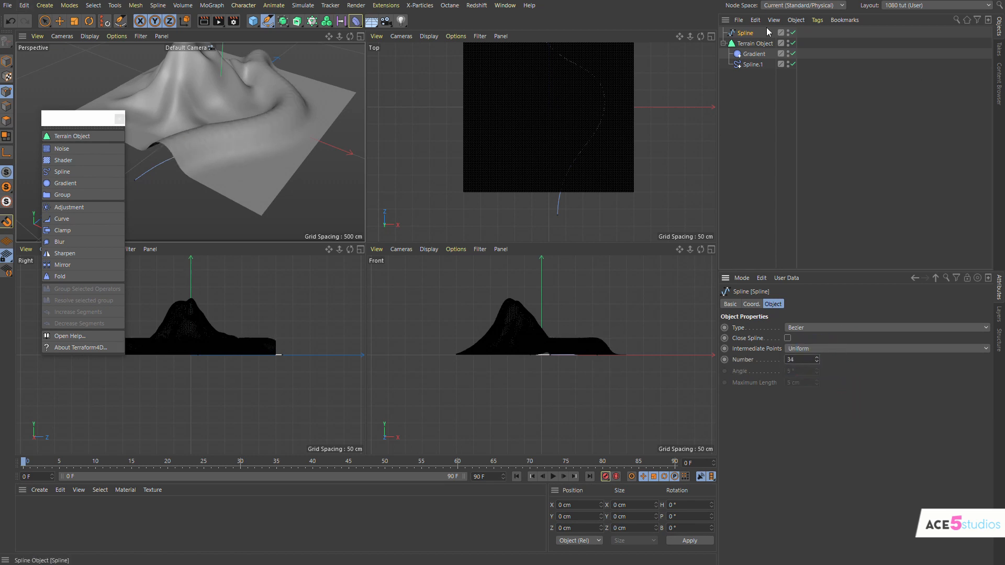
{"action": "left_click", "coordinate": [752, 64]}
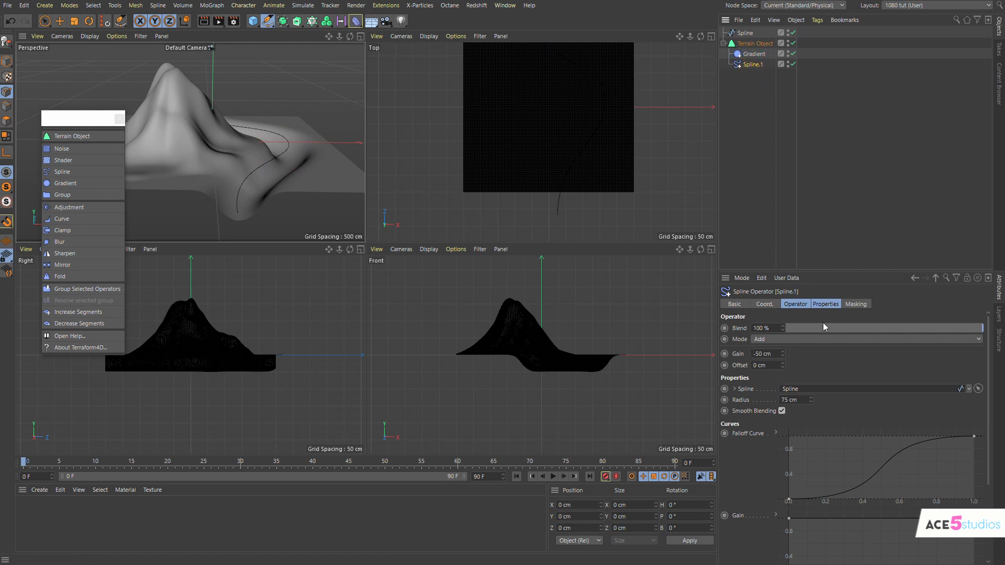
Reshape the Spline operator's Falloff Curve into stepped banks and set Radius to 62 cm.
{"action": "left_click", "coordinate": [825, 303]}
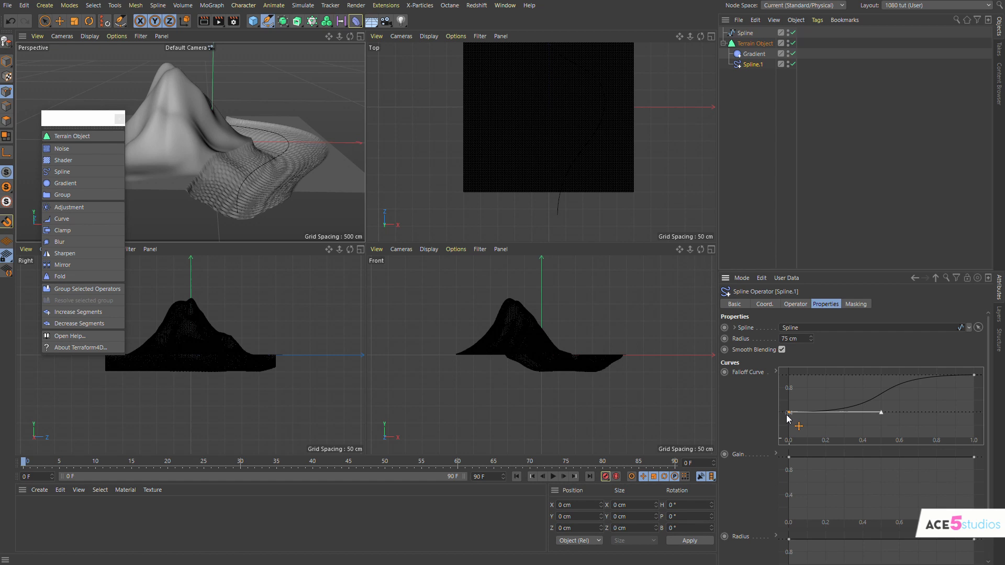
{"action": "left_click_drag", "start_coordinate": [790, 413], "coordinate": [792, 450]}
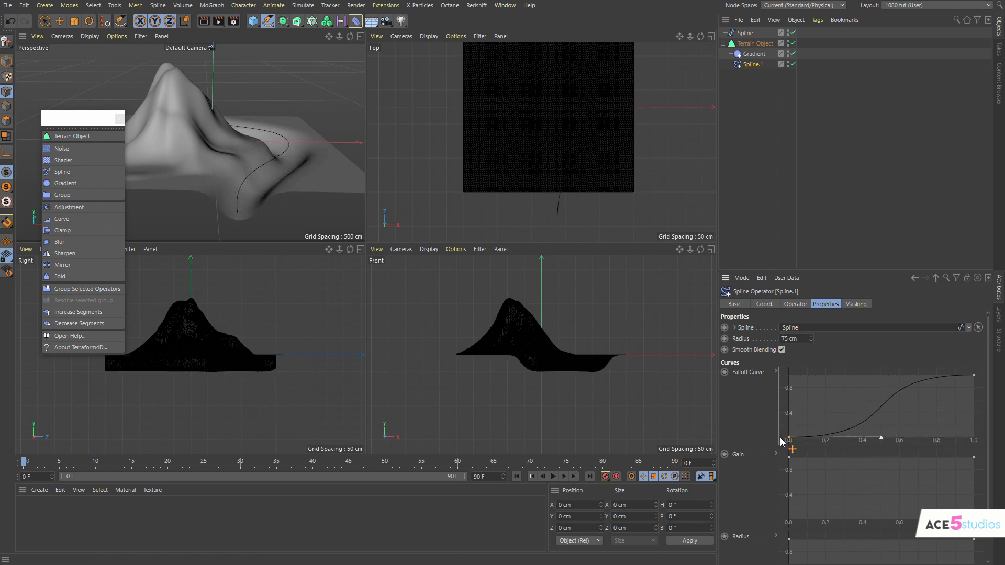
{"action": "left_click_drag", "start_coordinate": [794, 437], "coordinate": [867, 413]}
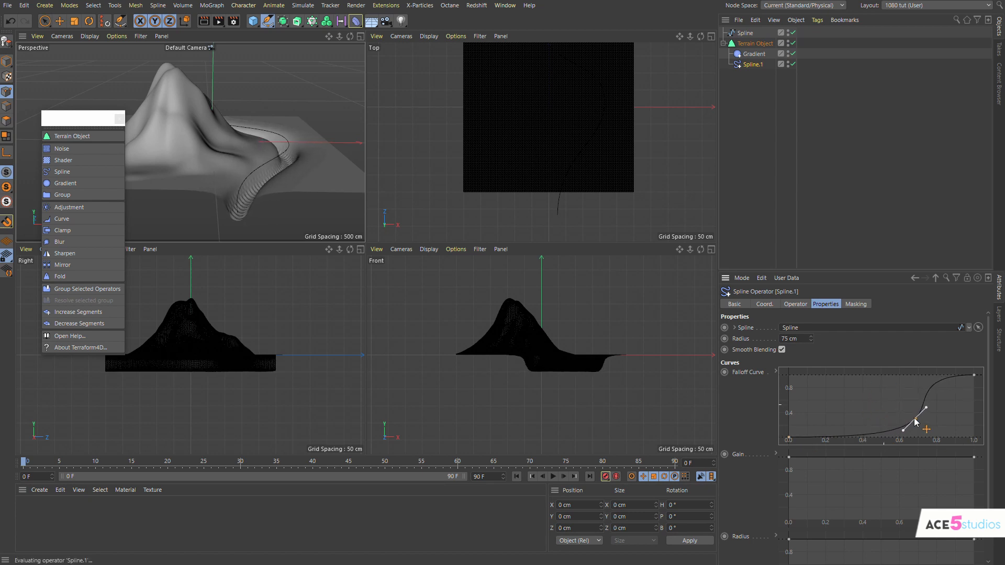
{"action": "left_click_drag", "start_coordinate": [924, 412], "coordinate": [925, 411]}
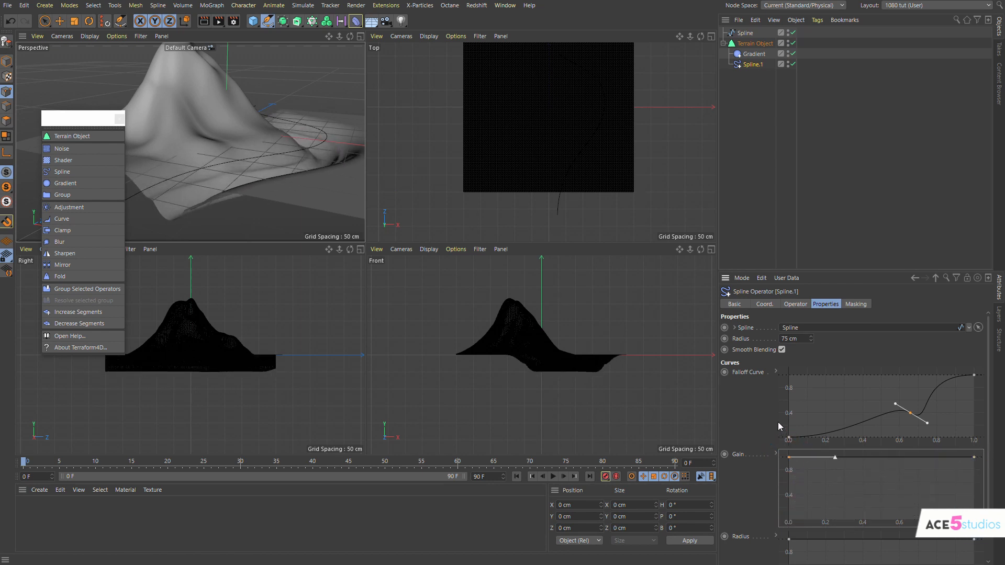
{"action": "scroll", "scroll_direction": "down", "scroll_amount": 3}
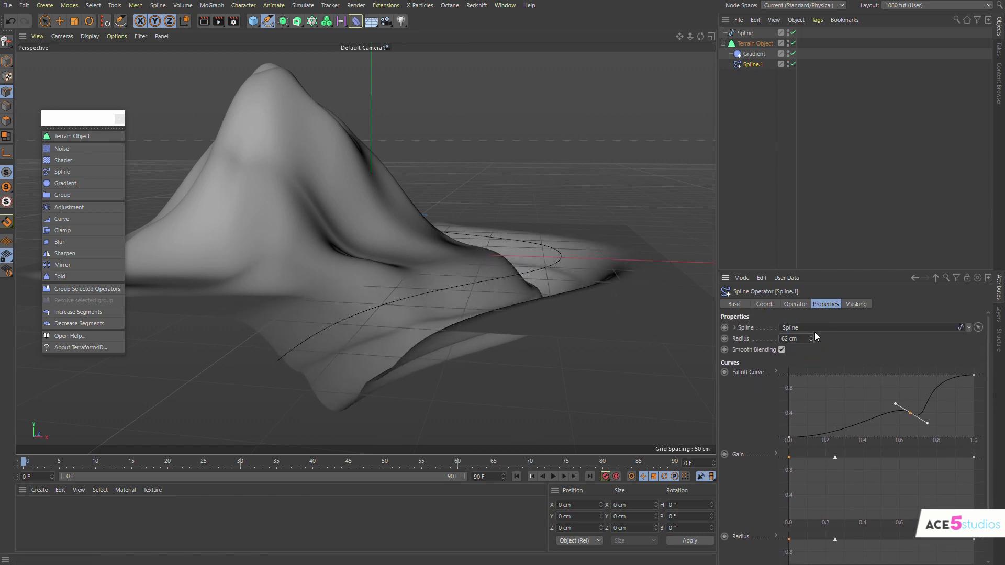
{"action": "left_click", "coordinate": [794, 303]}
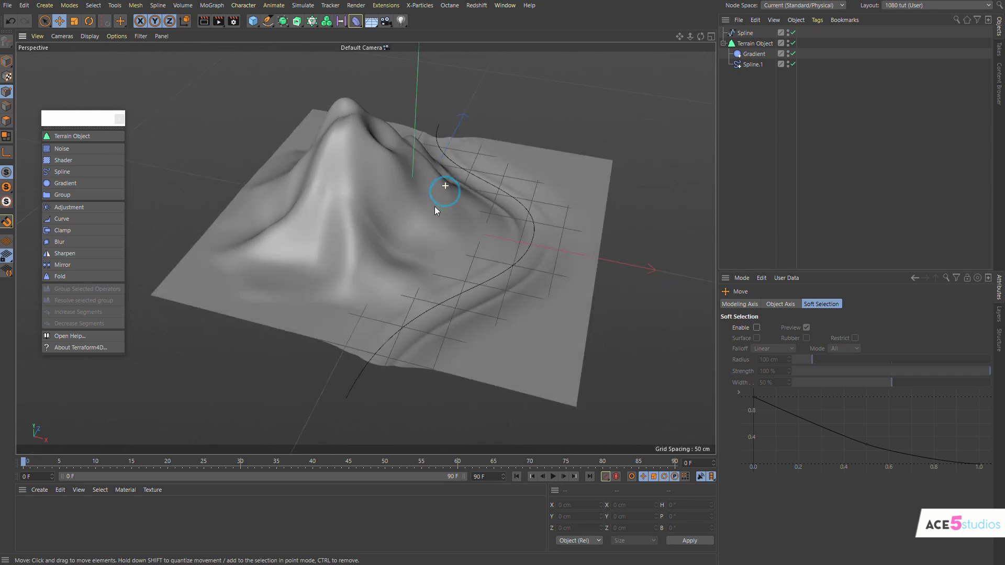
Widen the Terrain Object to Size X 1190 cm with 643 segments.
{"action": "left_click", "coordinate": [754, 43]}
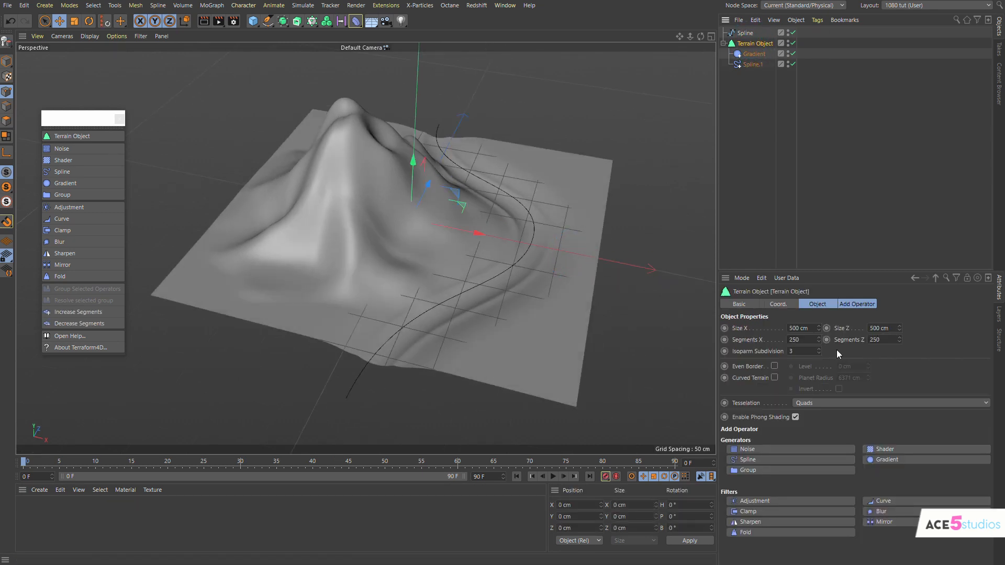
{"action": "mouse_move", "coordinate": [828, 353]}
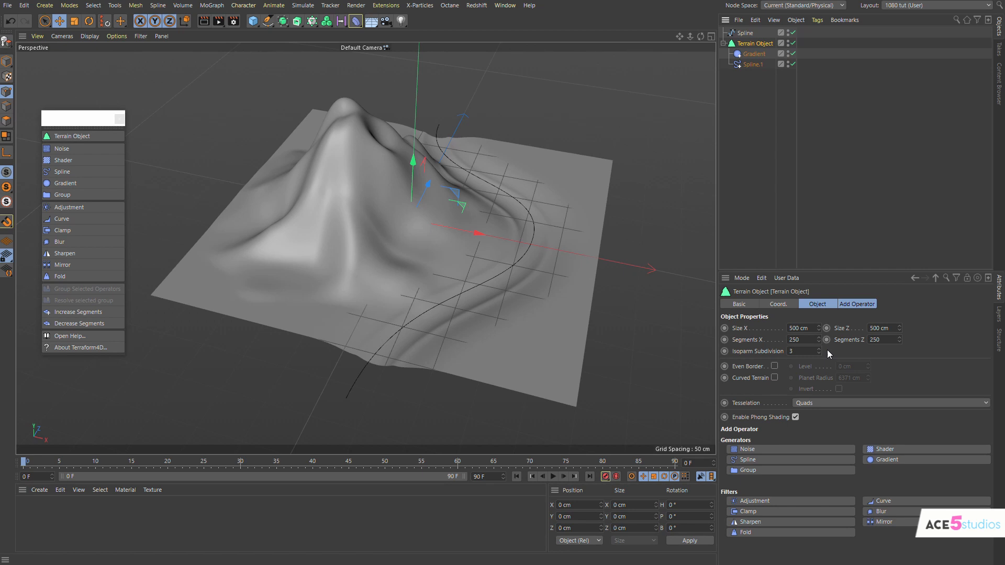
{"action": "mouse_move", "coordinate": [818, 328]}
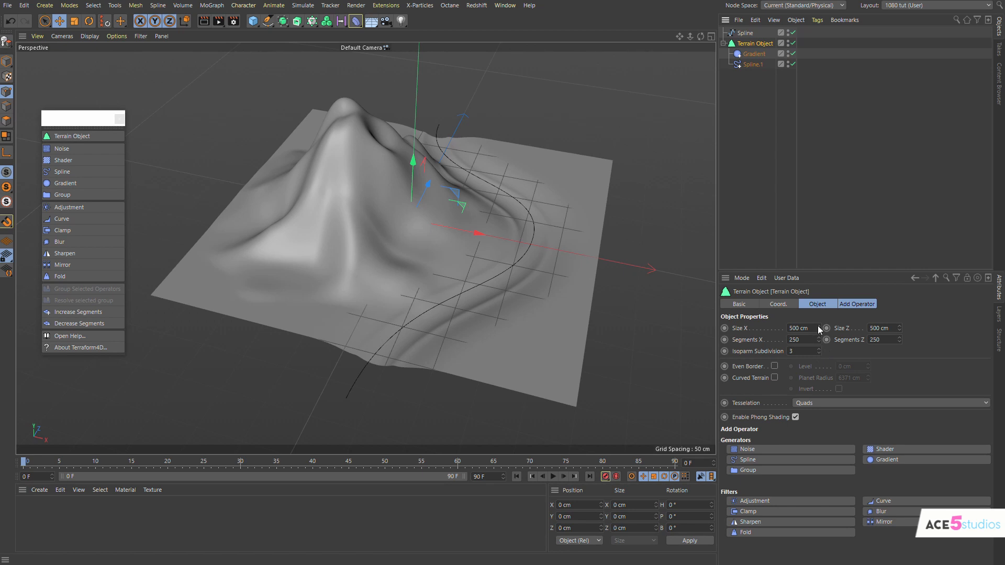
{"action": "left_click_drag", "start_coordinate": [801, 328], "coordinate": [833, 328]}
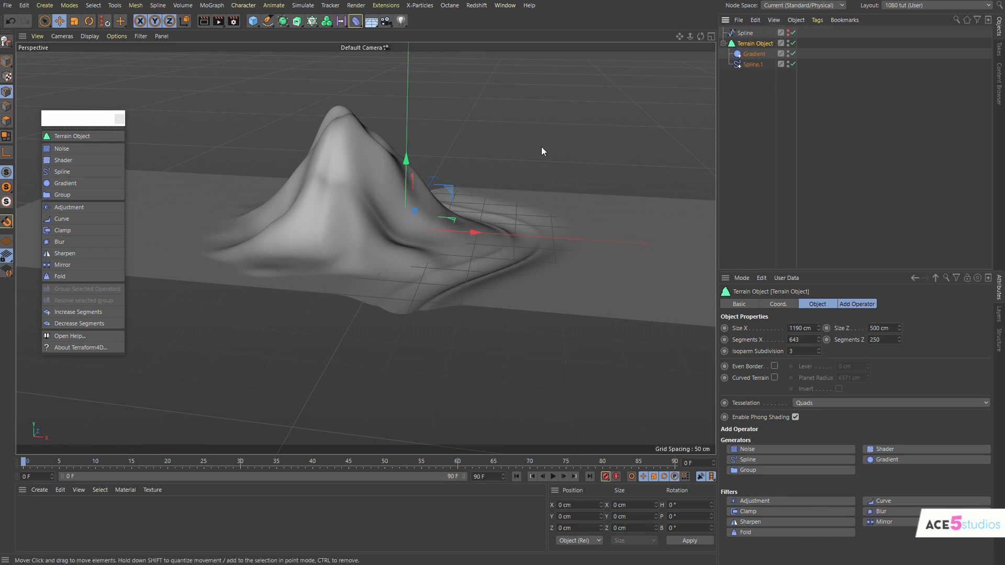
Open the viewport Filter menu to turn off the grid display.
{"action": "left_click", "coordinate": [141, 35]}
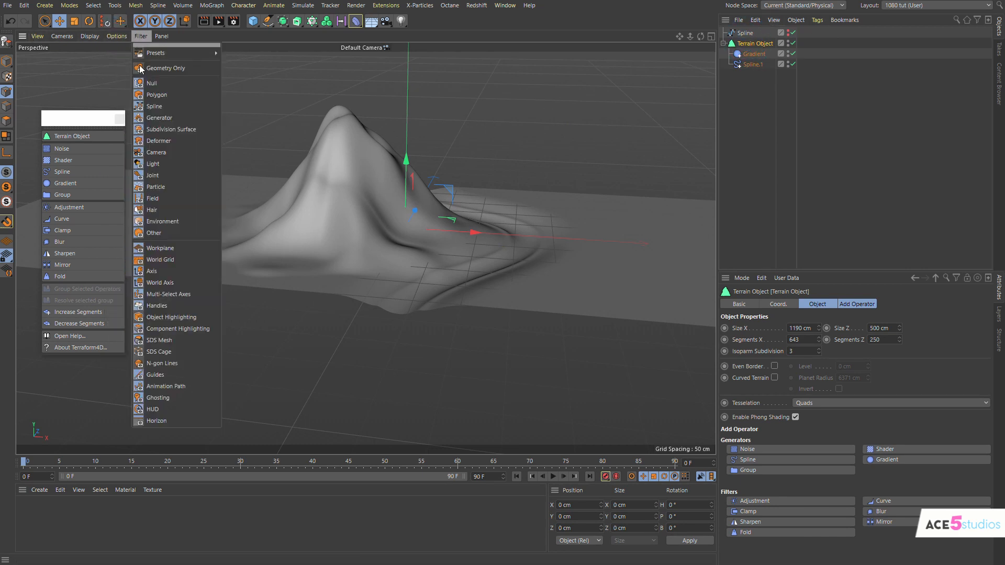
{"action": "mouse_move", "coordinate": [166, 317]}
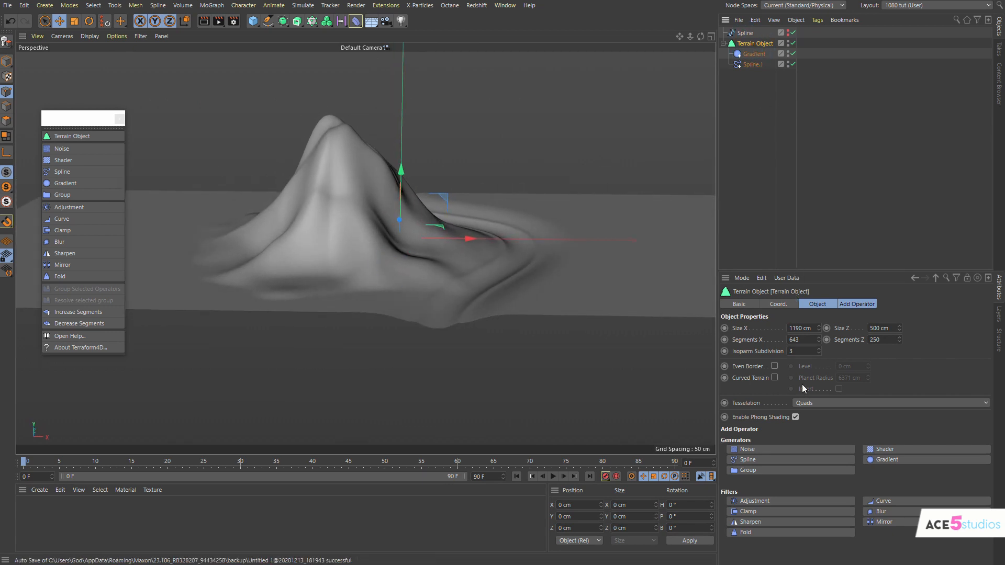
{"action": "mouse_move", "coordinate": [859, 366]}
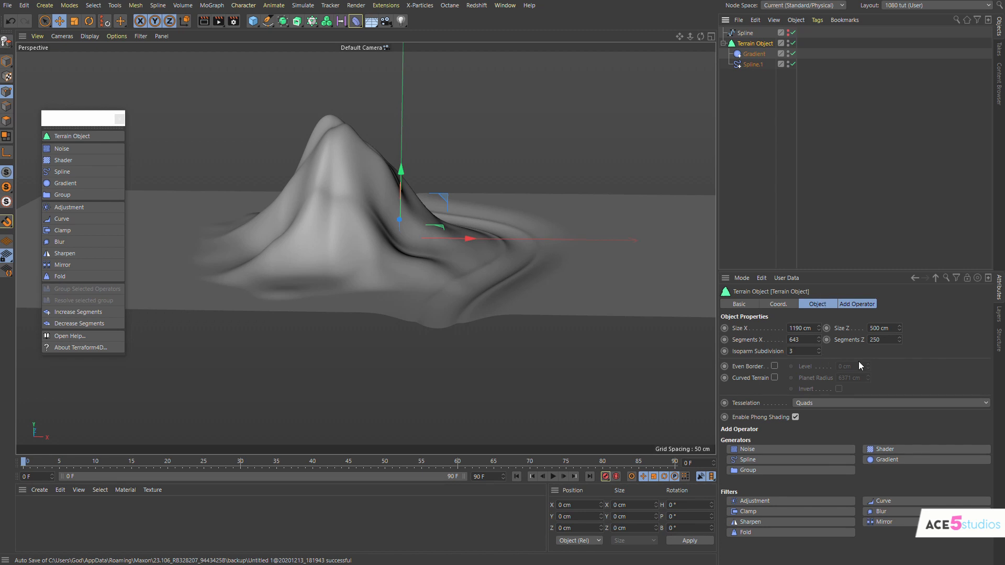
{"action": "mouse_move", "coordinate": [926, 448]}
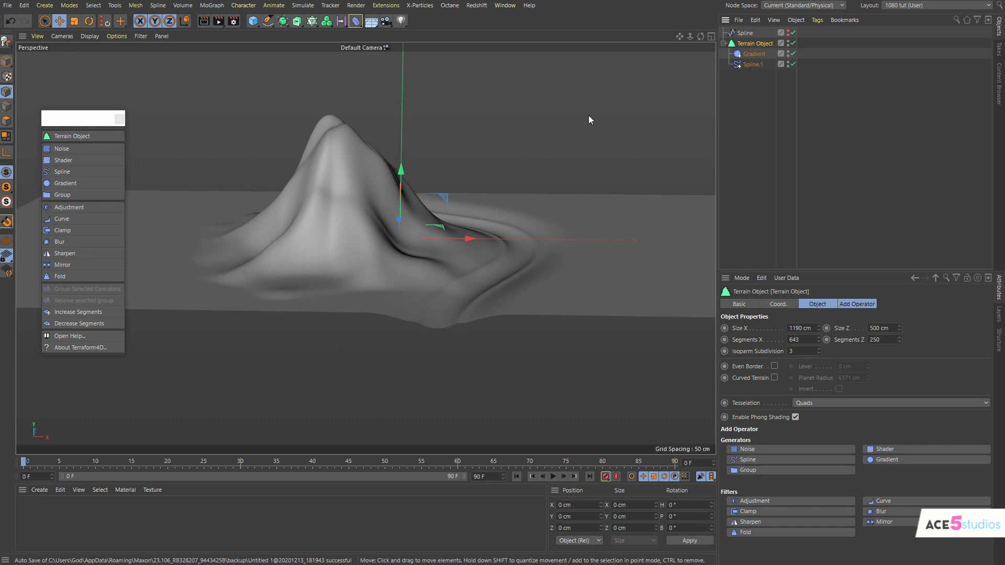
{"action": "mouse_move", "coordinate": [763, 453]}
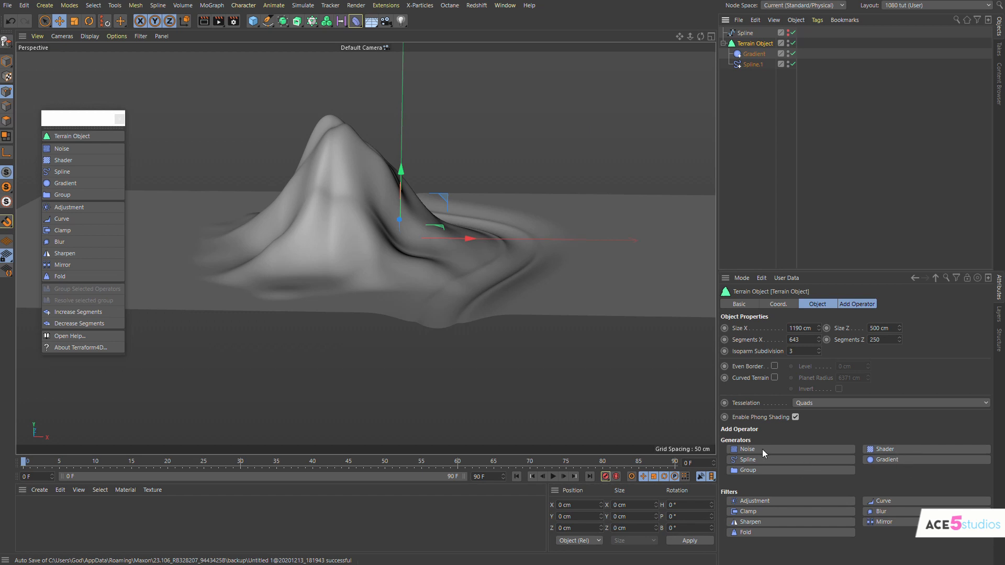
Add a Ridged Multifractal Noise operator and view its Add mode, 100% blend, 6 cm gain.
{"action": "left_click", "coordinate": [743, 449]}
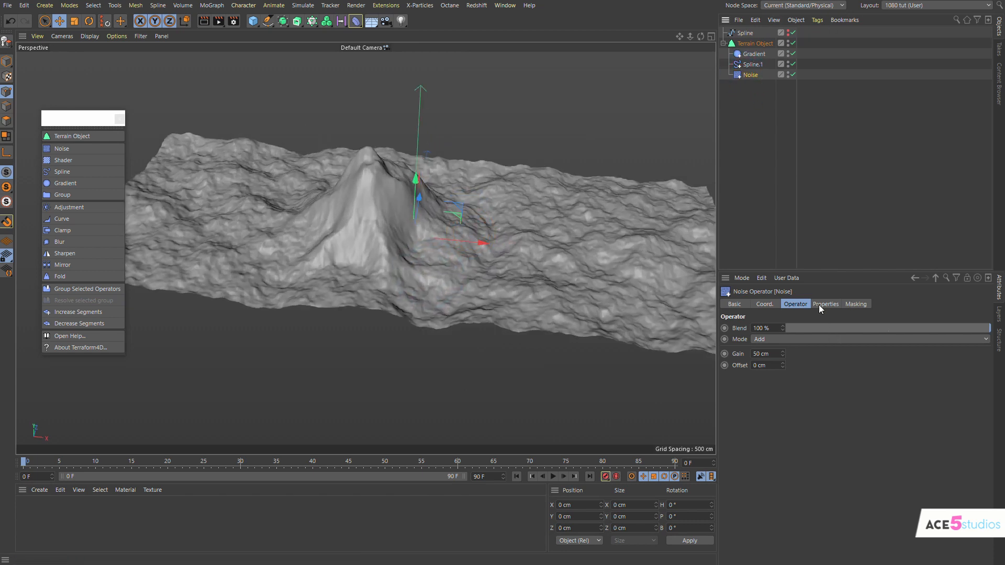
{"action": "left_click", "coordinate": [825, 303]}
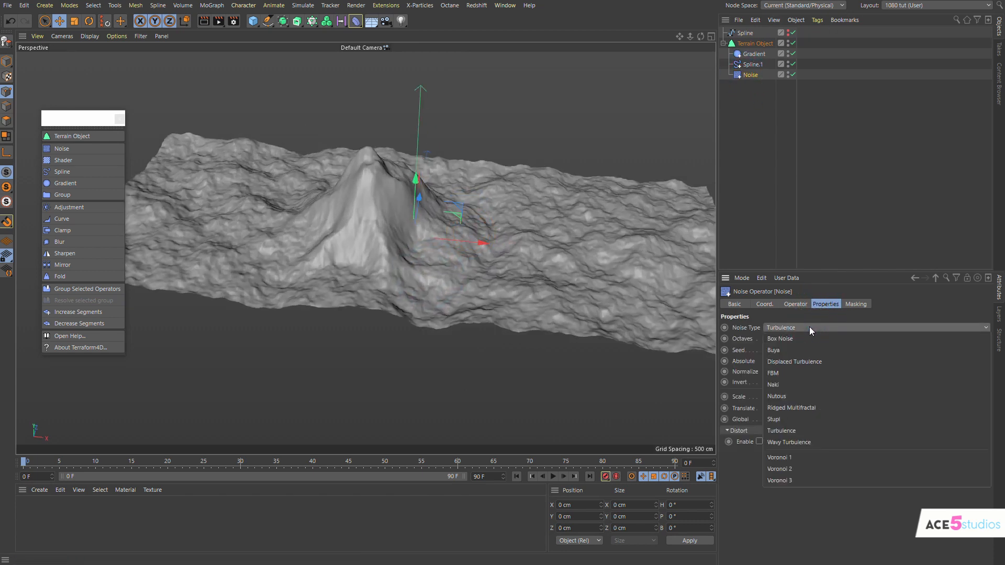
{"action": "left_click", "coordinate": [791, 408]}
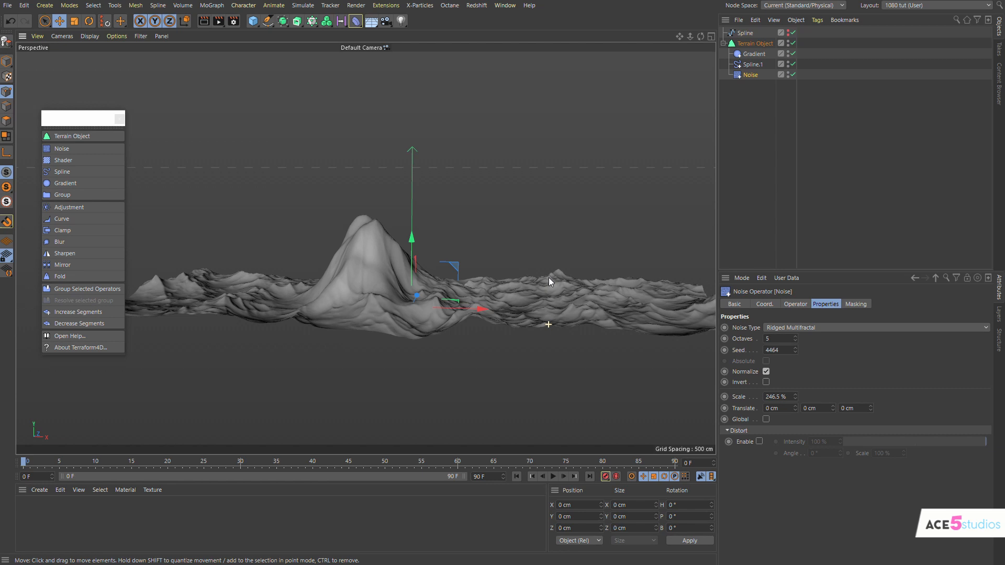
{"action": "mouse_move", "coordinate": [802, 307]}
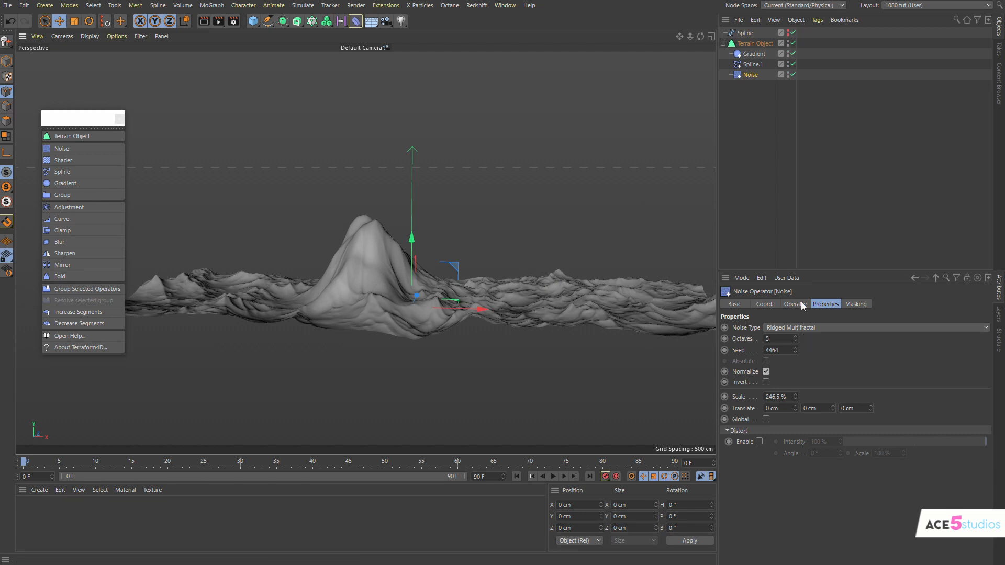
{"action": "left_click", "coordinate": [795, 303]}
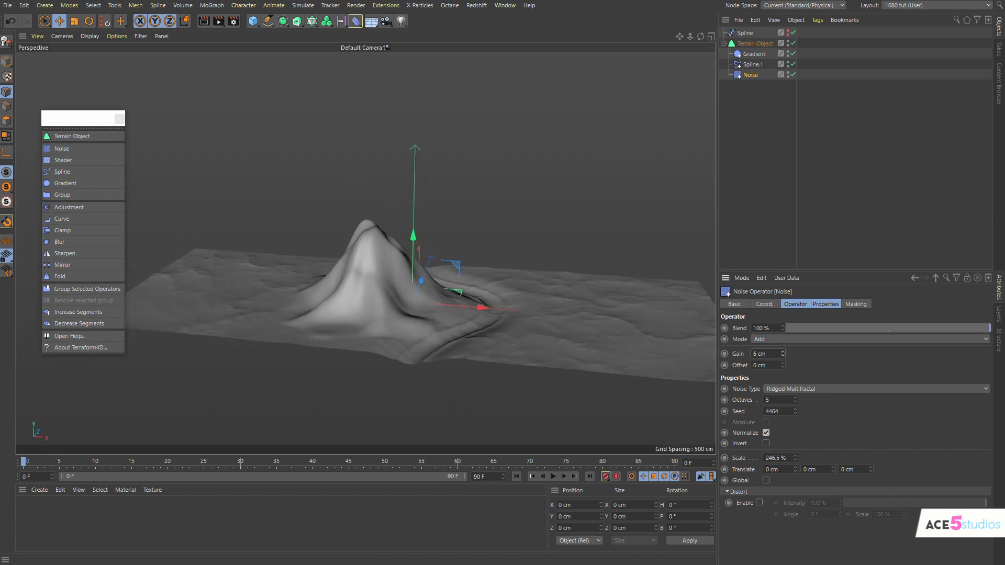
Enable slope masking on the Noise operator for slopes between 0% and 50%.
{"action": "left_click", "coordinate": [855, 304]}
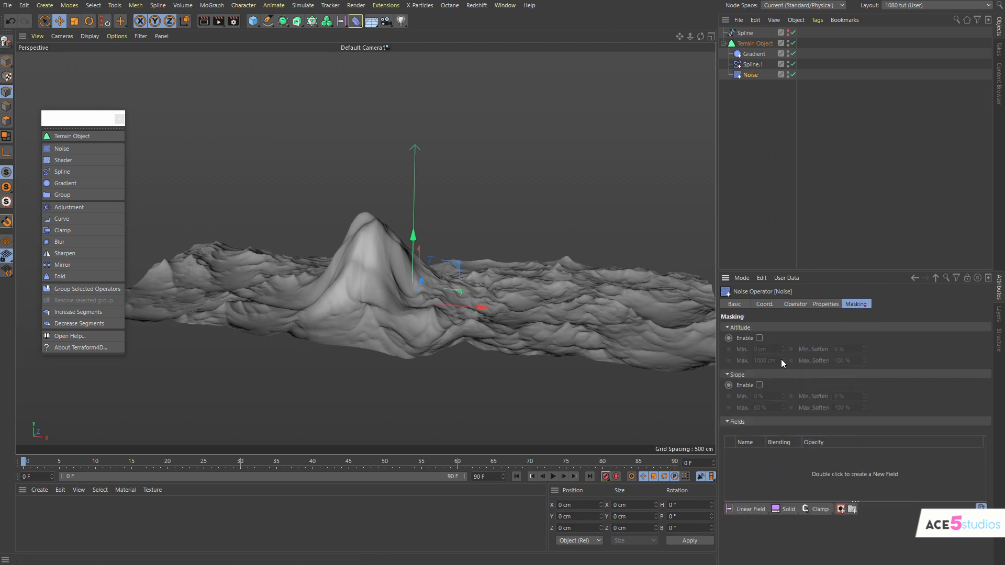
{"action": "left_click", "coordinate": [758, 386]}
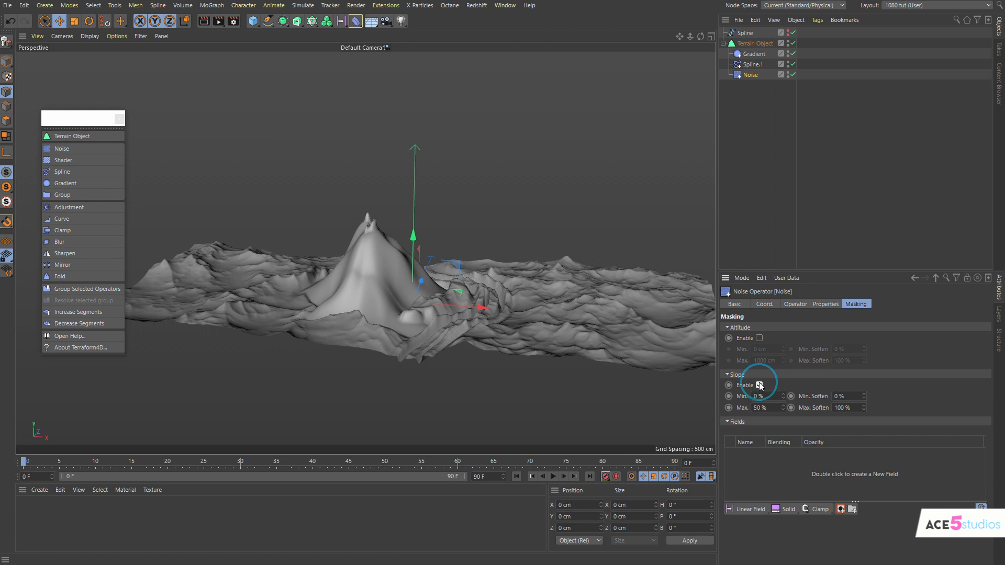
{"action": "left_click", "coordinate": [759, 385]}
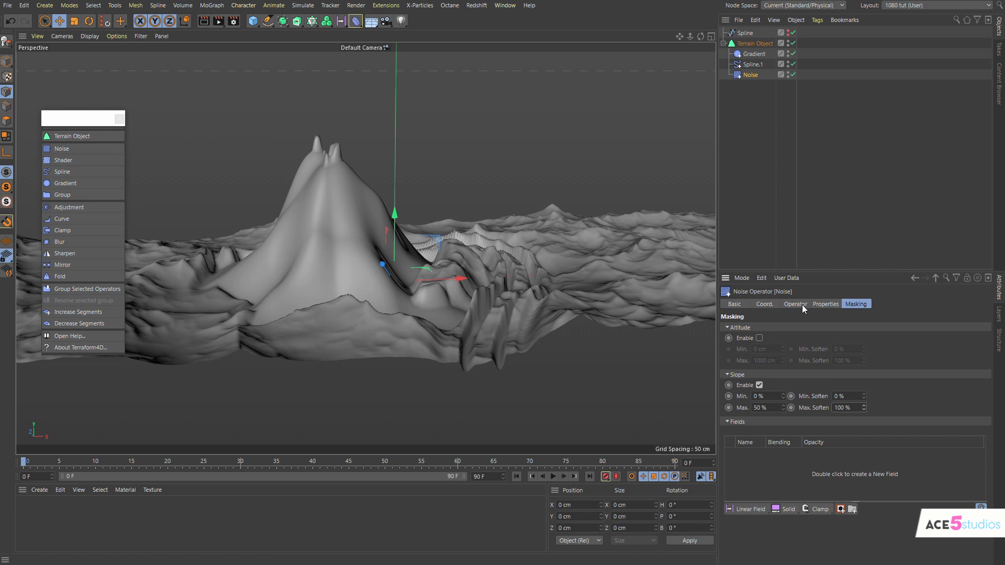
{"action": "left_click", "coordinate": [825, 304]}
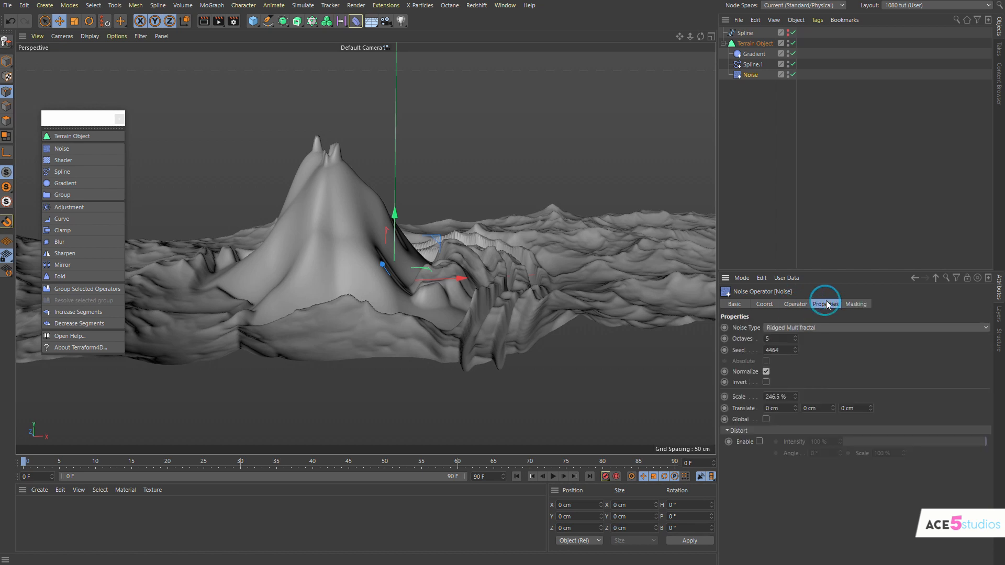
{"action": "left_click", "coordinate": [855, 304]}
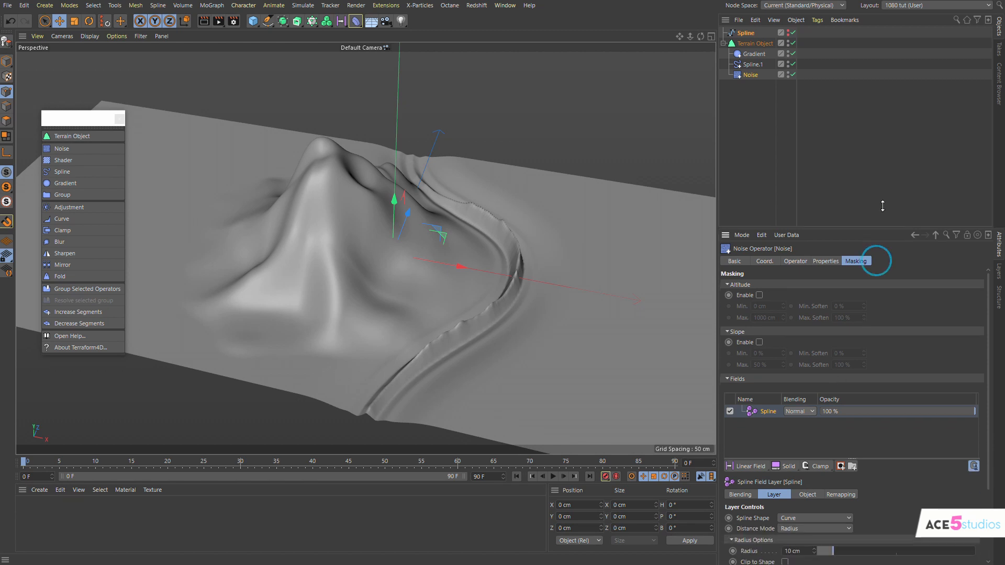
Open the Noise mask's Spline field layer settings and widen its radius to about 48 cm.
{"action": "left_click", "coordinate": [840, 442]}
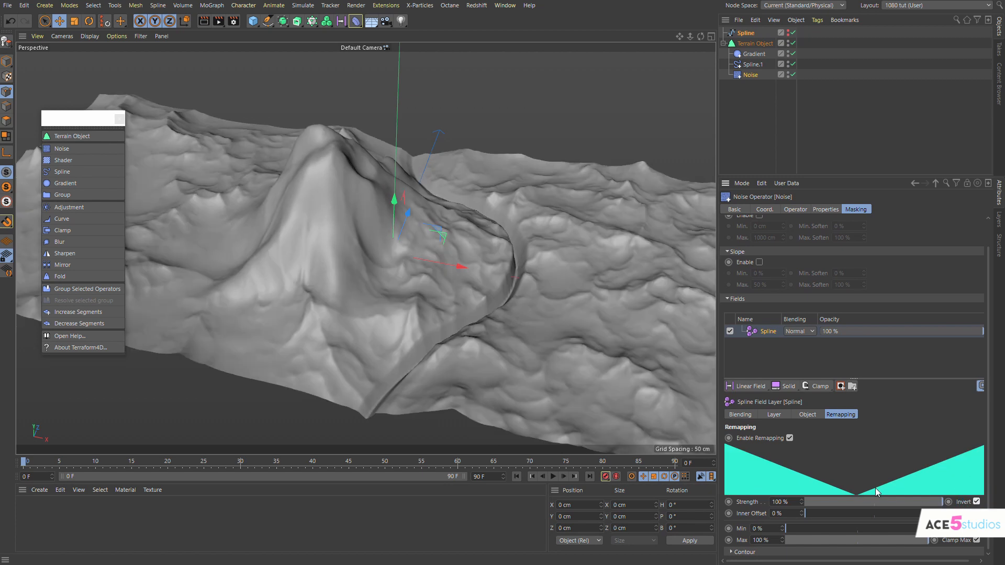
{"action": "left_click", "coordinate": [774, 414]}
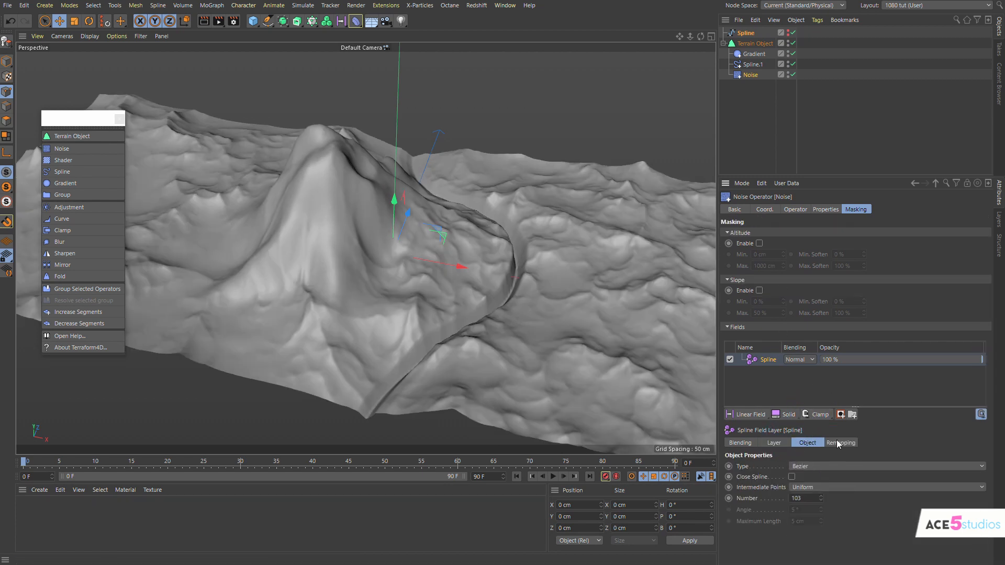
{"action": "left_click", "coordinate": [774, 442]}
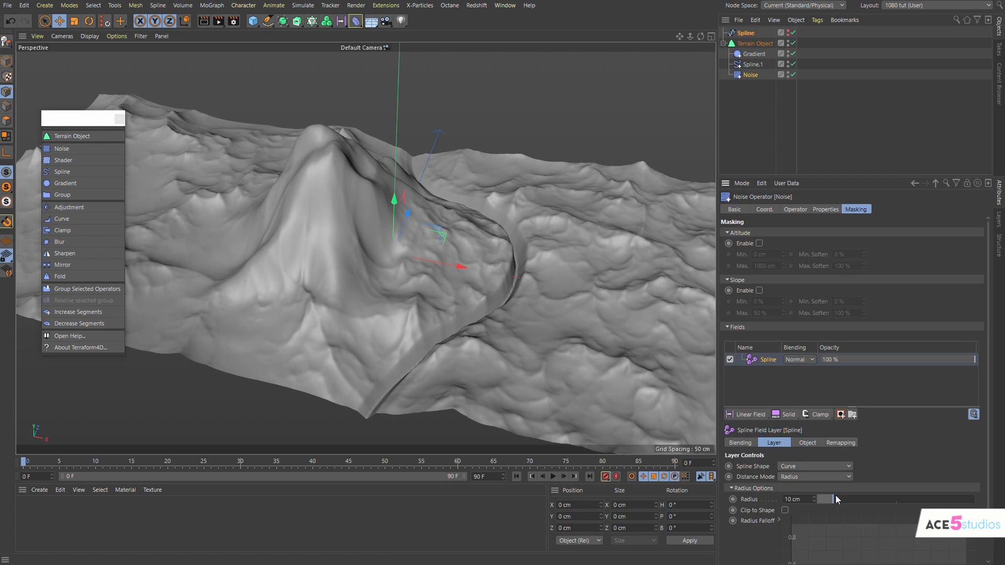
{"action": "left_click_drag", "start_coordinate": [827, 499], "coordinate": [893, 498]}
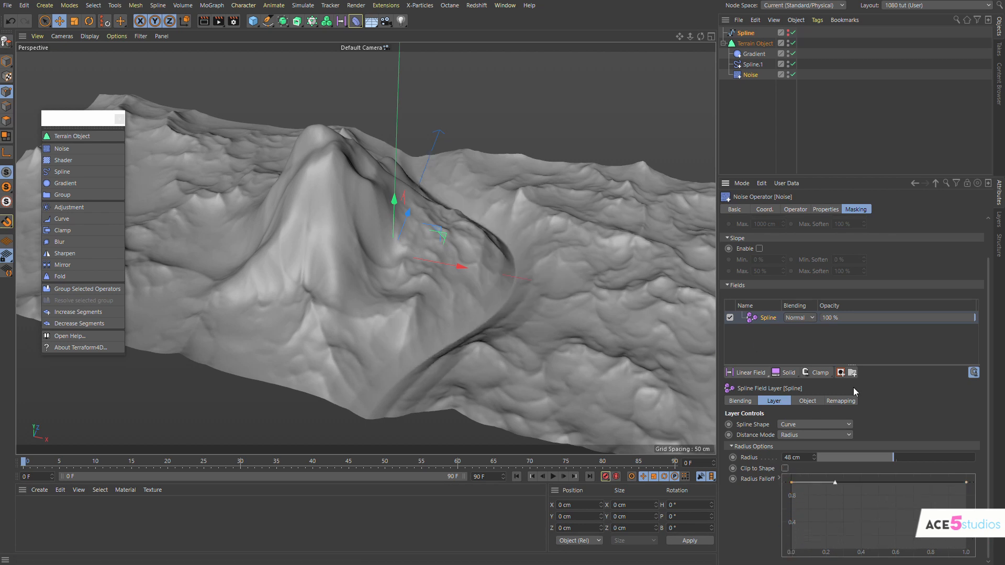
Check the field's remapping, widen the radius to about 73 cm, and toggle the mask to compare.
{"action": "left_click", "coordinate": [840, 400]}
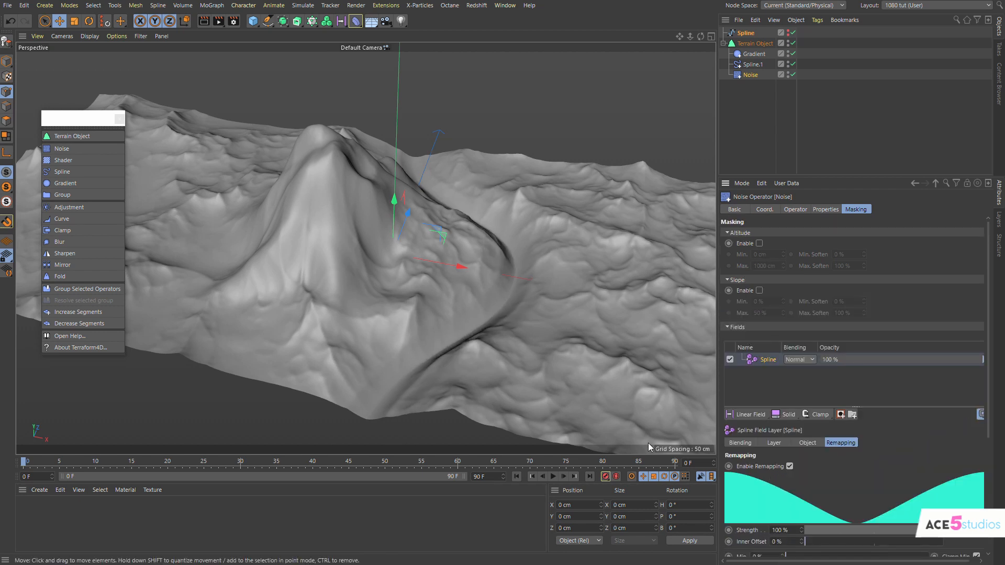
{"action": "left_click", "coordinate": [773, 442]}
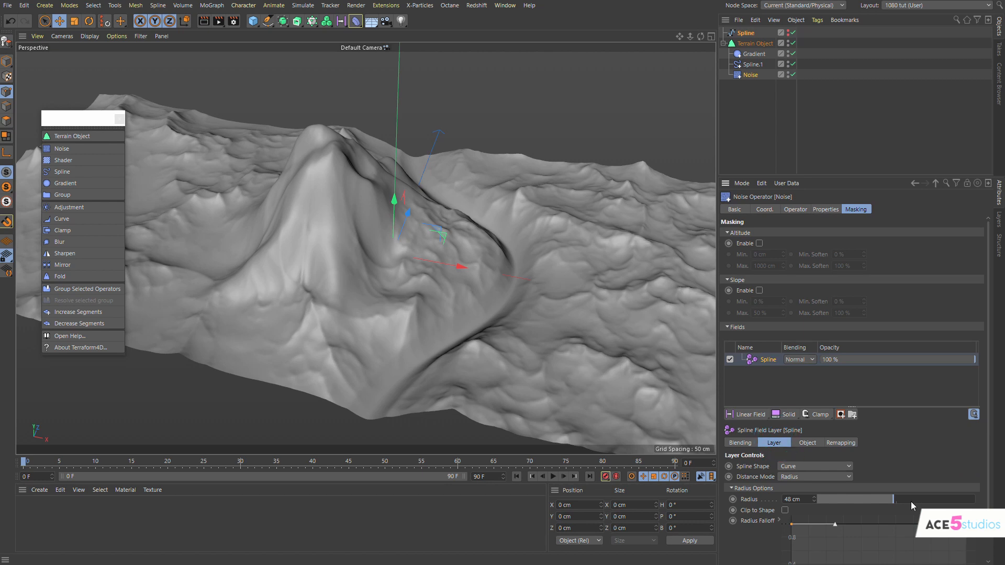
{"action": "left_click_drag", "start_coordinate": [827, 499], "coordinate": [954, 499]}
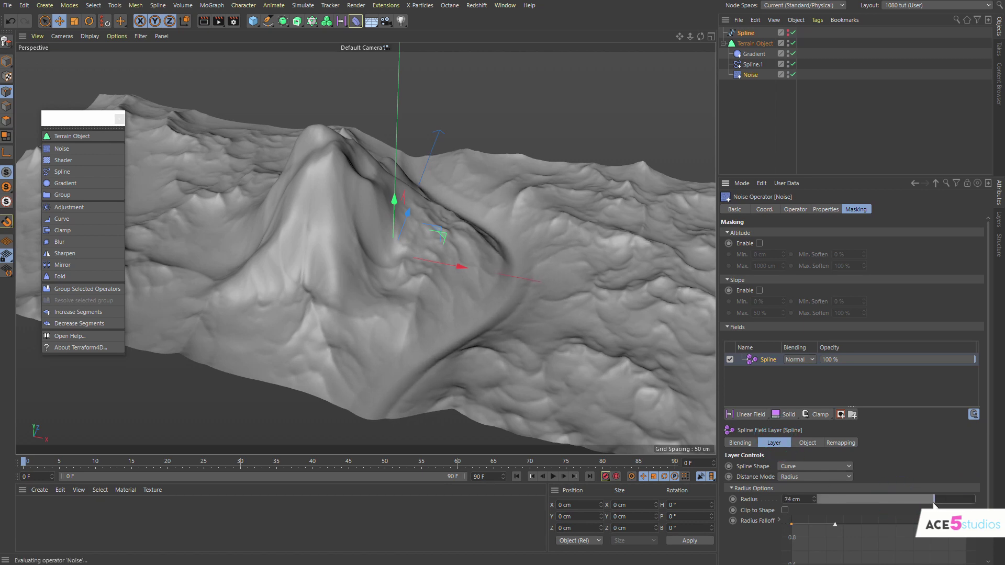
{"action": "left_click", "coordinate": [729, 359]}
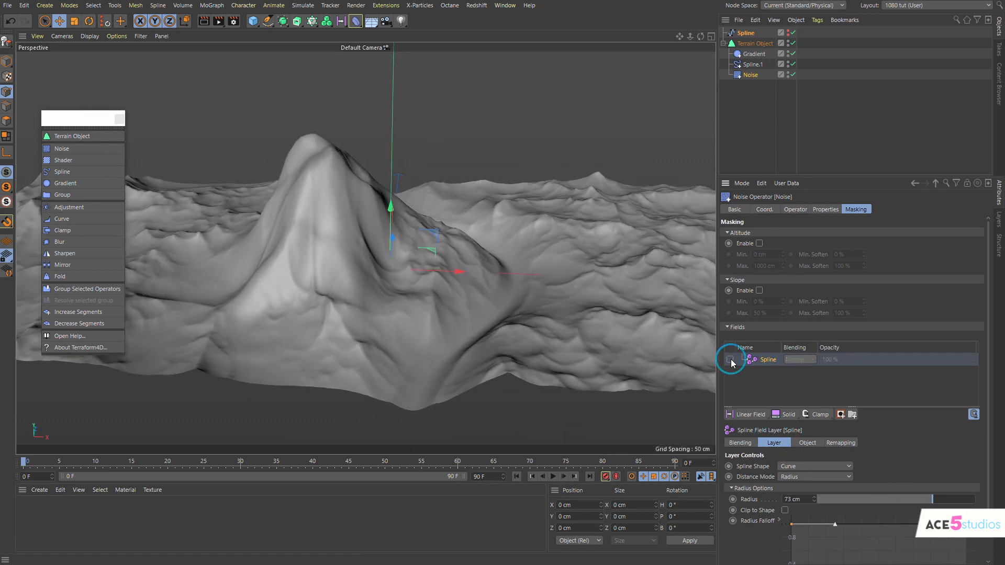
{"action": "left_click", "coordinate": [729, 359]}
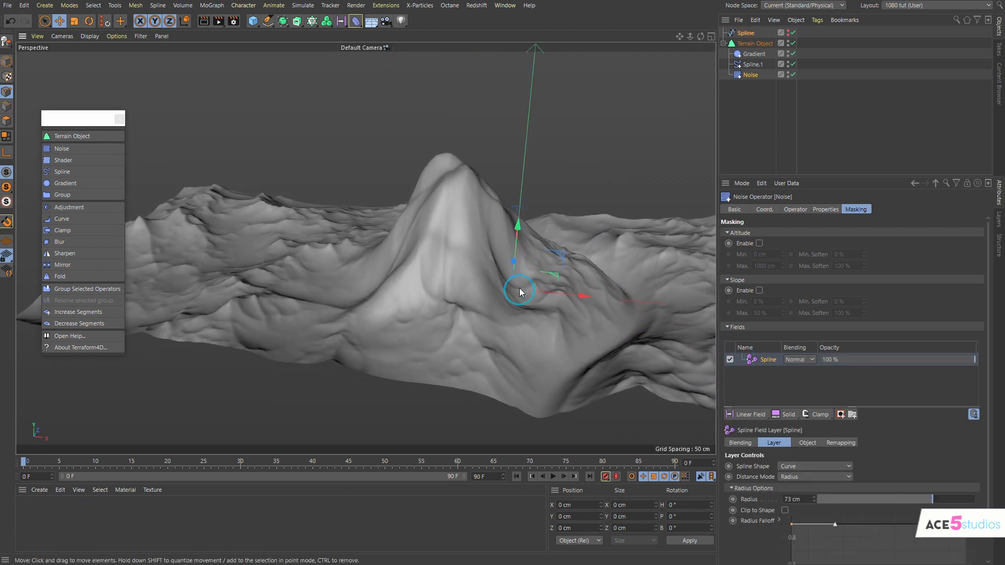
{"action": "left_click", "coordinate": [751, 53]}
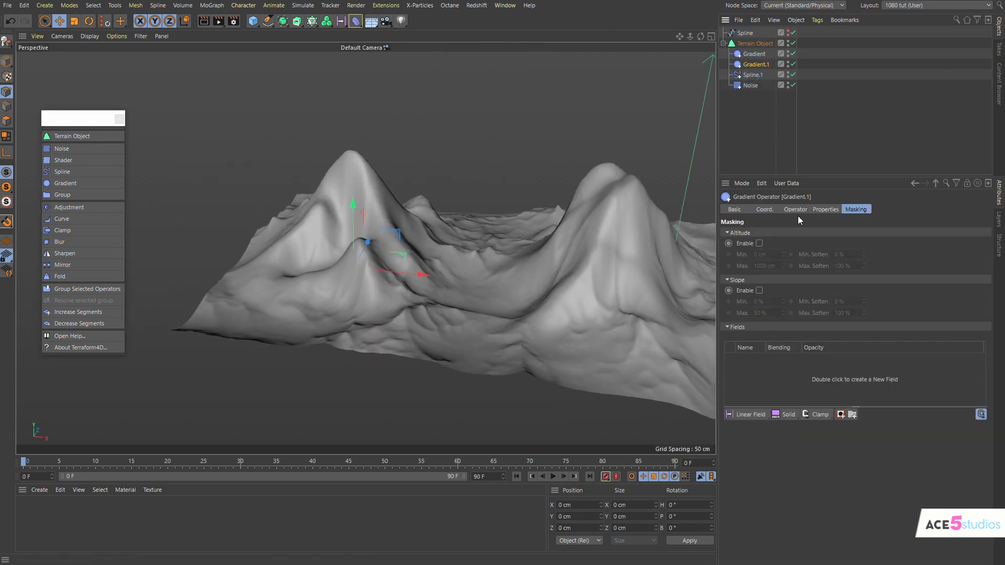
Switch Gradient.1 to Rectangular mode and stretch it into a long ridge of peaks.
{"action": "left_click", "coordinate": [825, 209]}
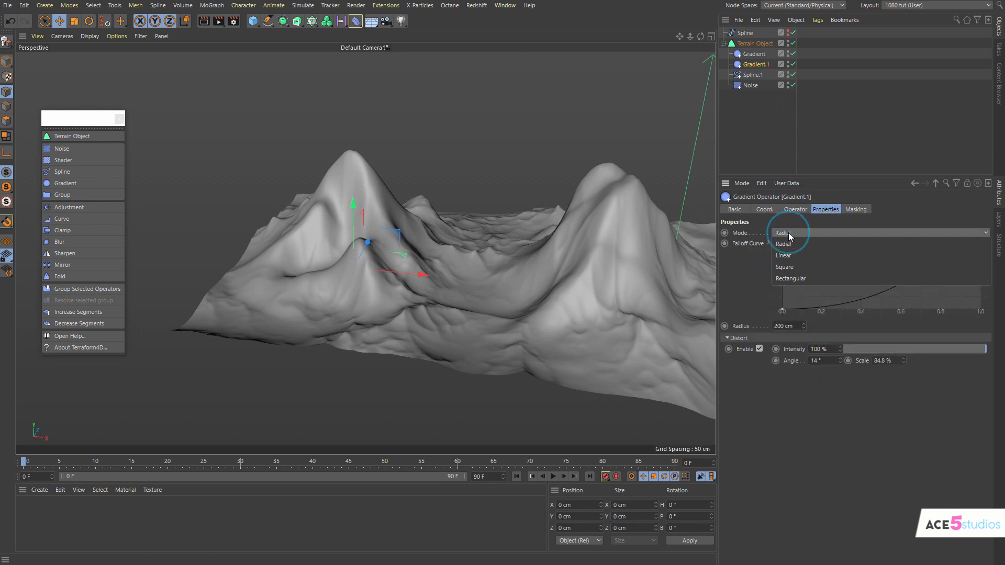
{"action": "left_click", "coordinate": [784, 267]}
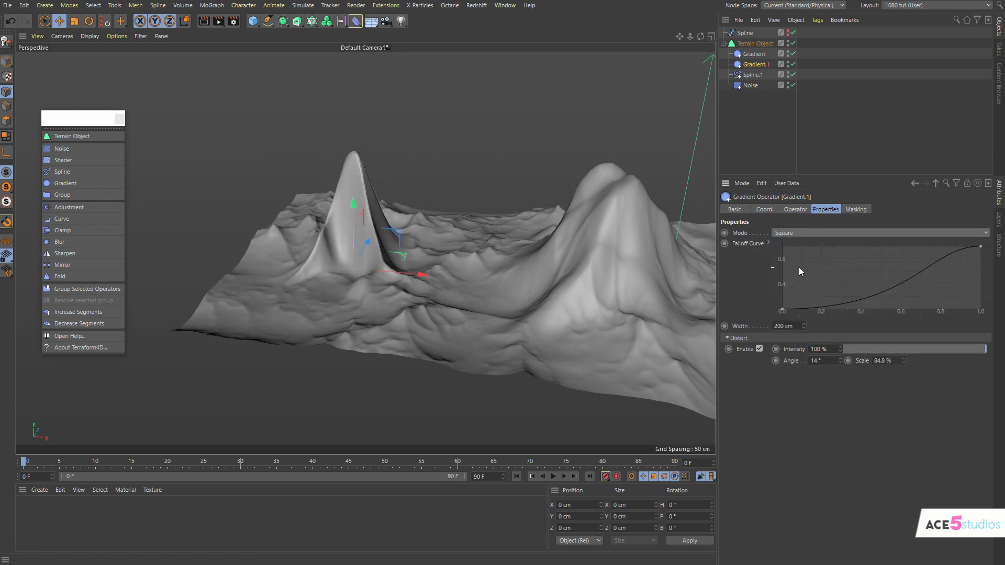
{"action": "left_click", "coordinate": [880, 232]}
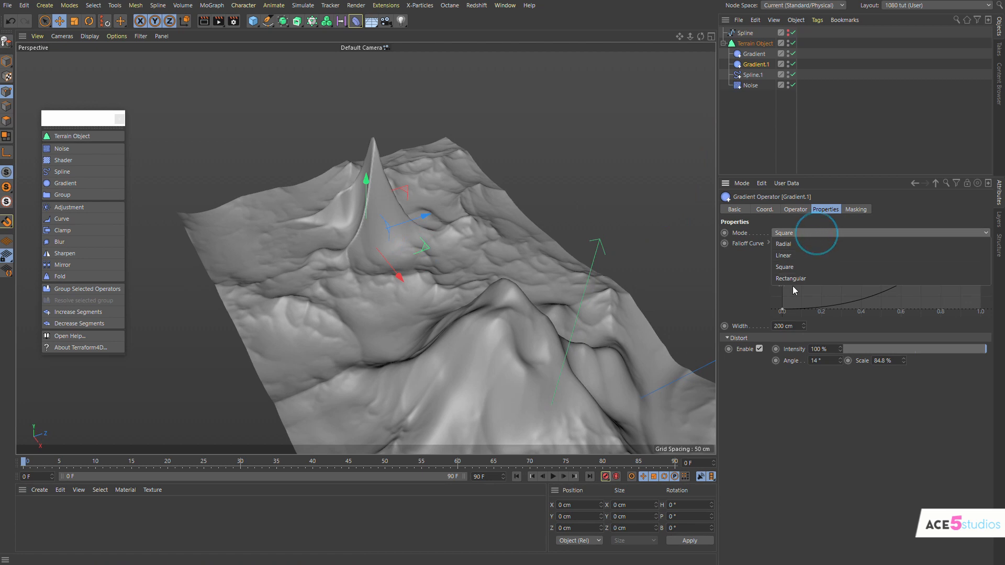
{"action": "left_click", "coordinate": [791, 278]}
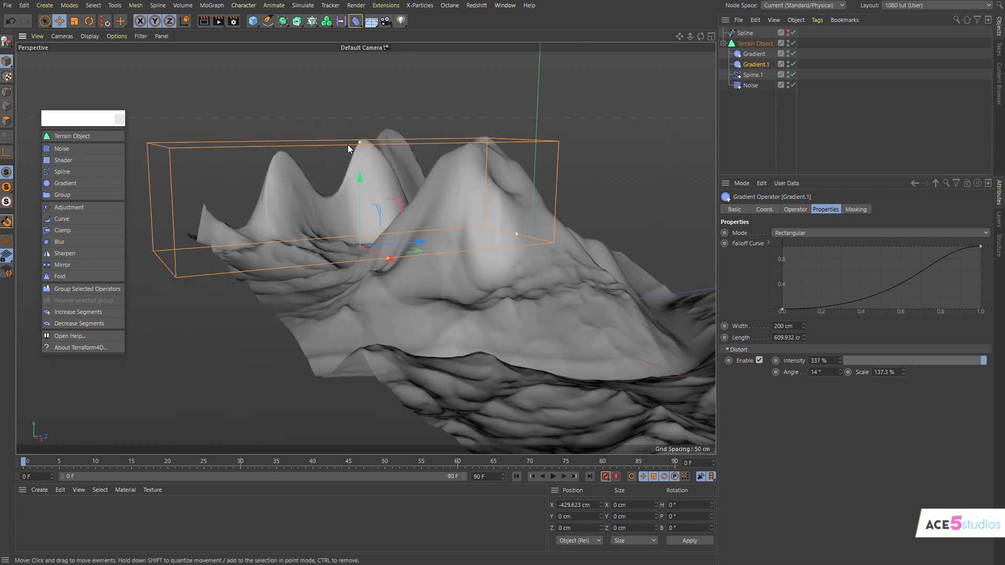
{"action": "left_click_drag", "start_coordinate": [349, 148], "coordinate": [433, 278]}
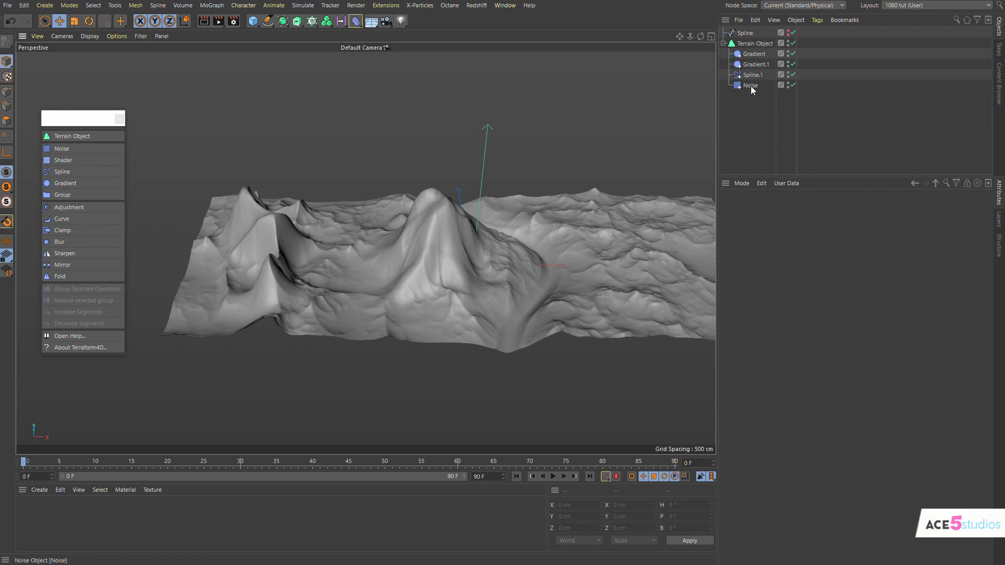
Pull the end of the radial Gradient's falloff curve down to hollow a crater.
{"action": "left_click", "coordinate": [746, 54]}
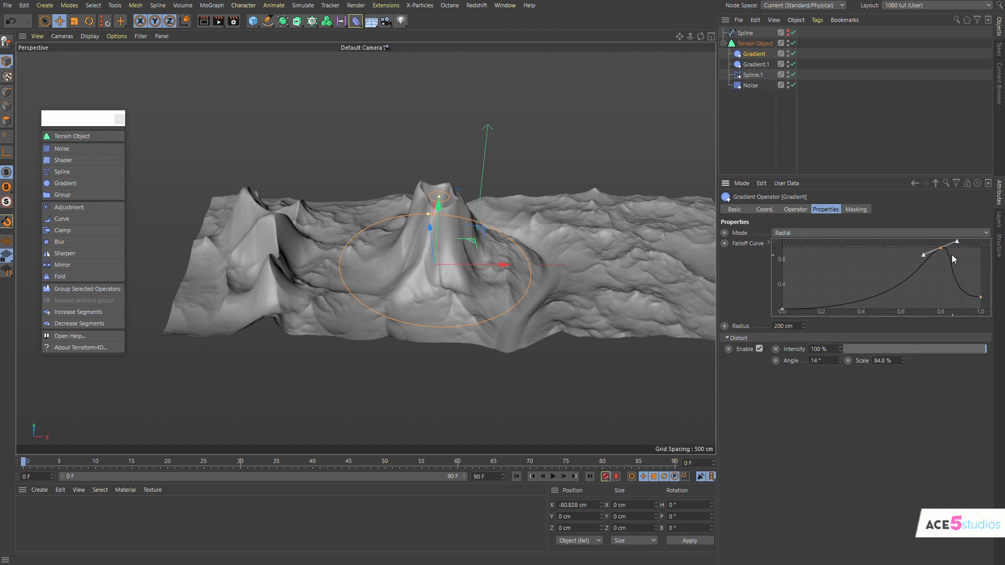
{"action": "left_click_drag", "start_coordinate": [954, 242], "coordinate": [971, 269]}
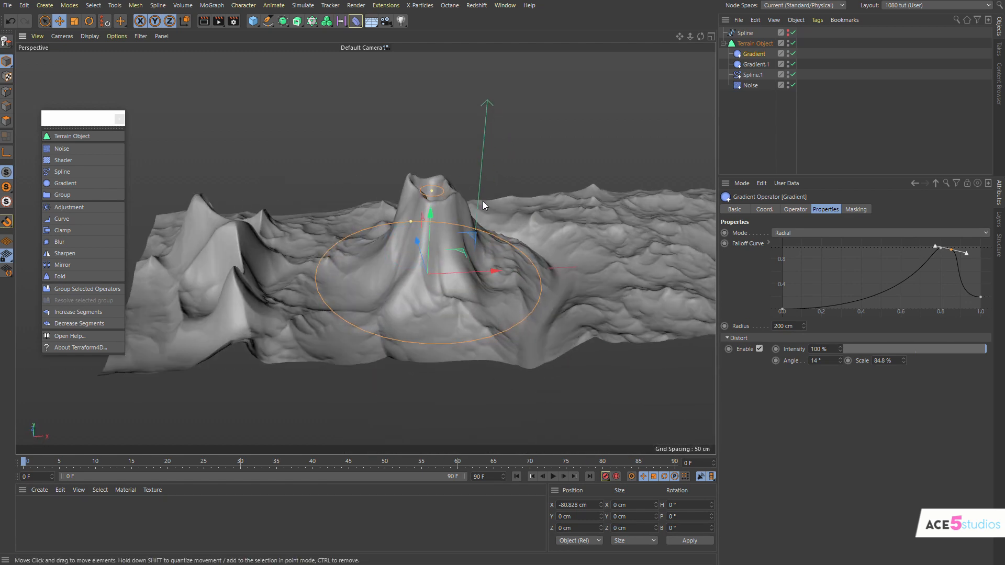
Mask the volcano Gradient with a Linear Field rotated across the volcano.
{"action": "left_click", "coordinate": [855, 209]}
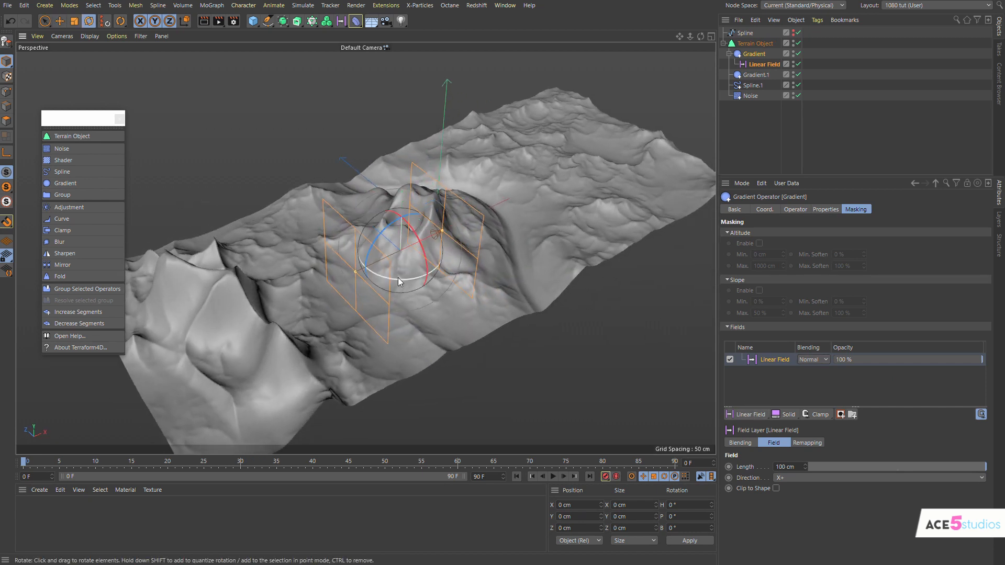
{"action": "left_click_drag", "start_coordinate": [400, 282], "coordinate": [384, 255]}
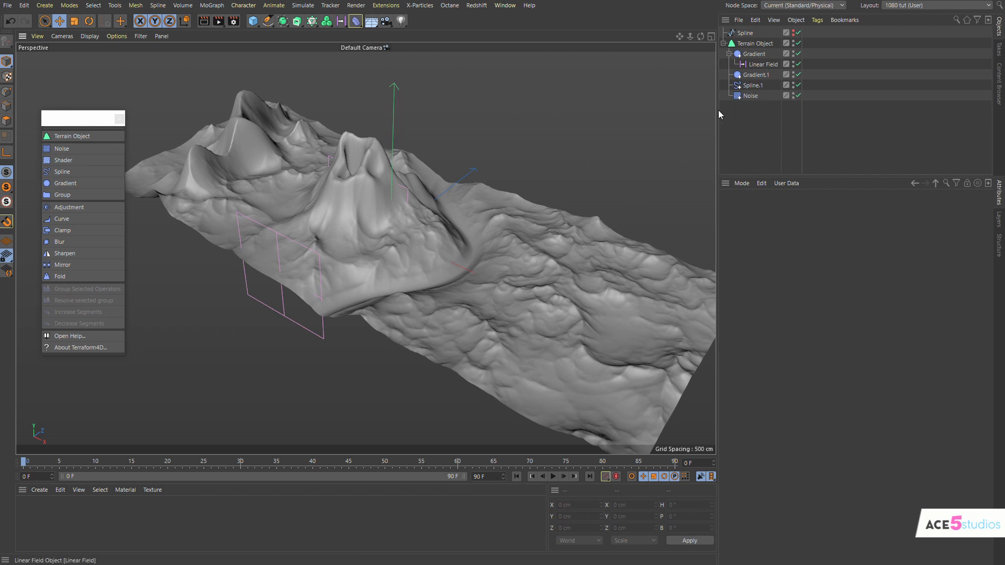
Add a Curve operator to the terrain and set its curve points to Soft.
{"action": "left_click", "coordinate": [751, 43]}
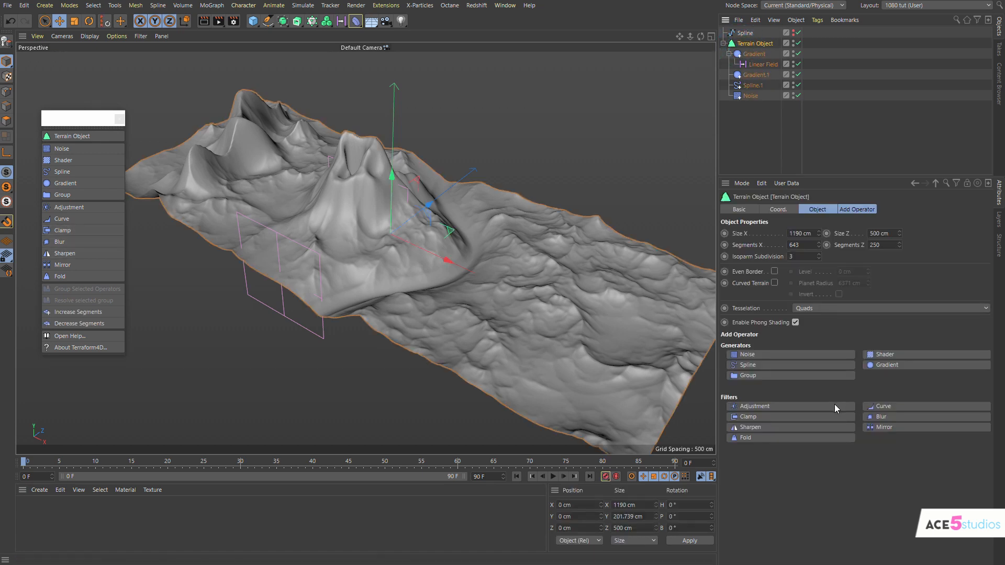
{"action": "mouse_move", "coordinate": [777, 387]}
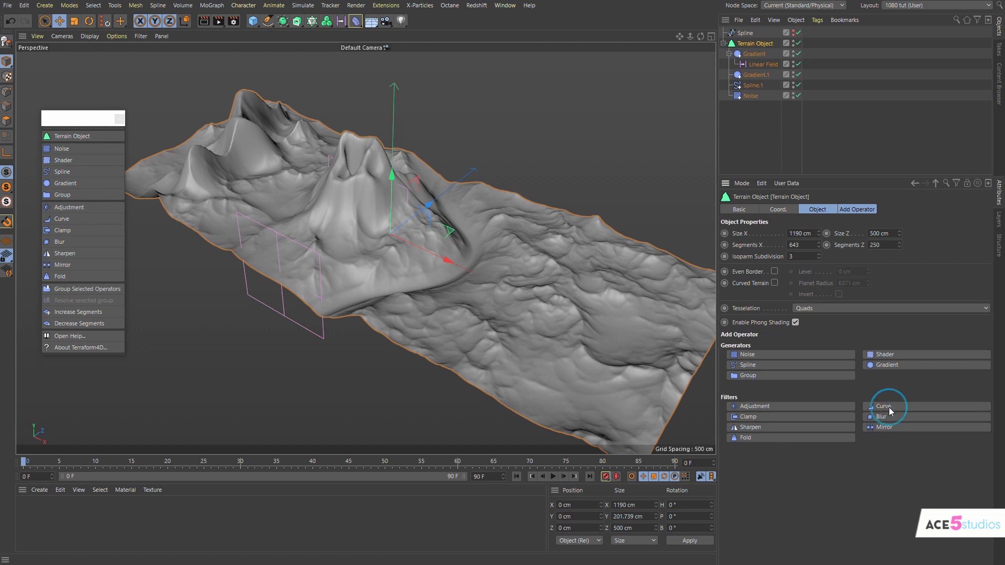
{"action": "left_click", "coordinate": [881, 406]}
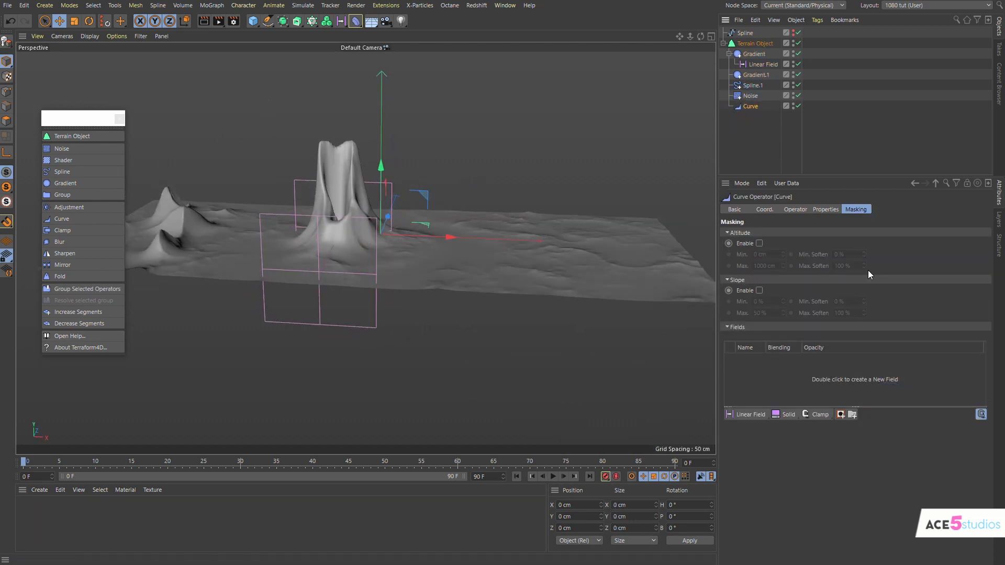
{"action": "left_click", "coordinate": [825, 209]}
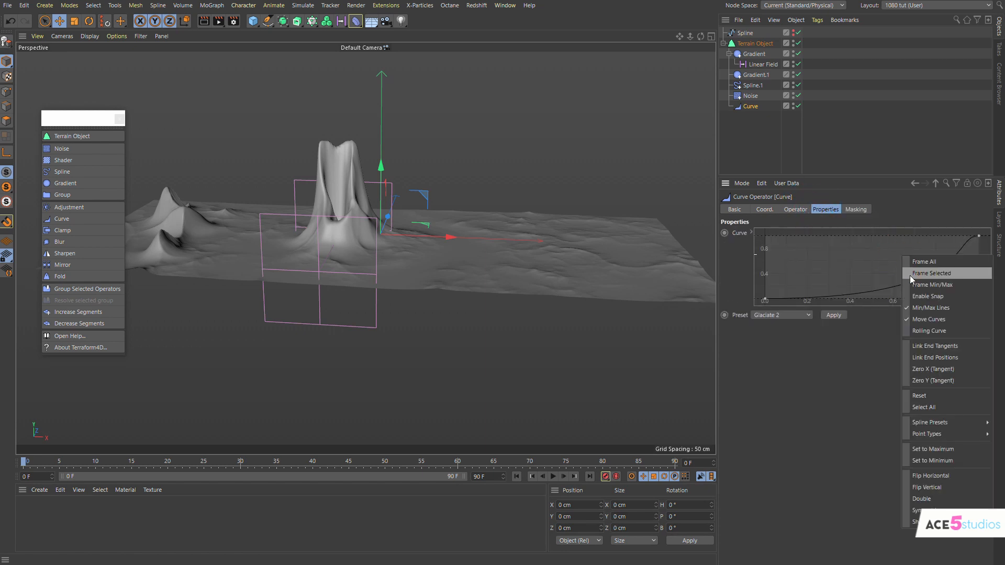
{"action": "mouse_move", "coordinate": [941, 434]}
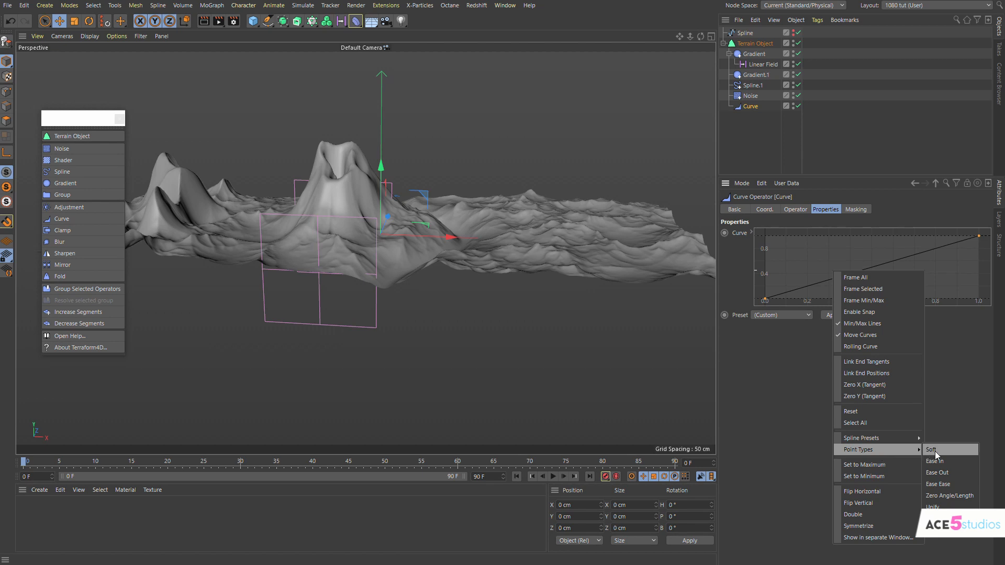
{"action": "left_click", "coordinate": [933, 448]}
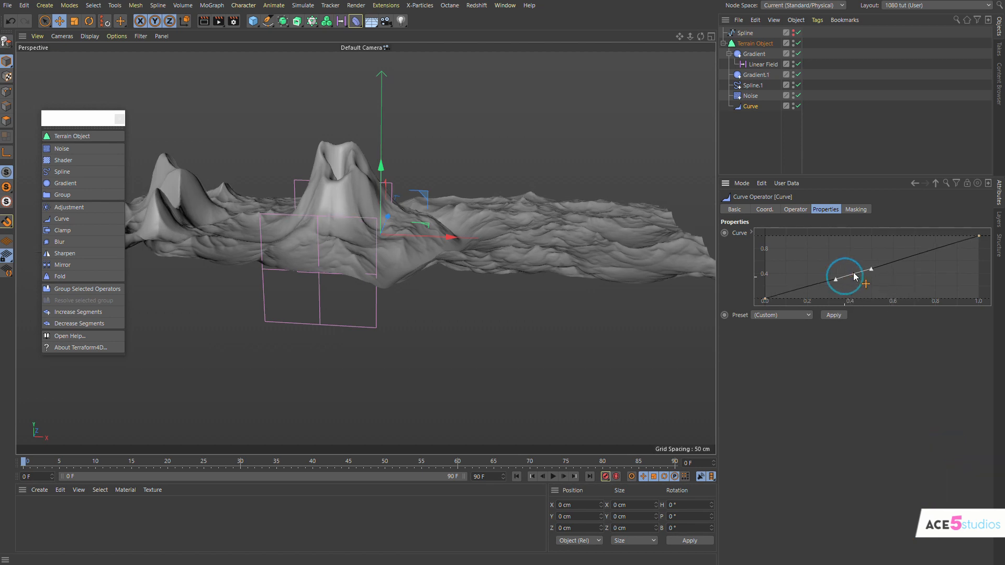
Drag the Curve operator's points into a low flat plateau, terracing the river banks.
{"action": "left_click_drag", "start_coordinate": [837, 276], "coordinate": [852, 272]}
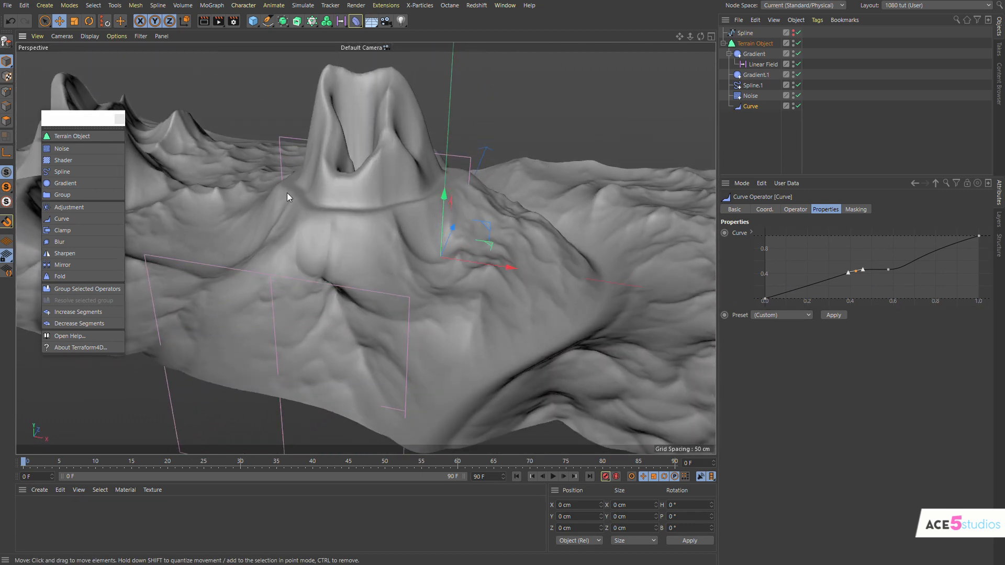
{"action": "mouse_move", "coordinate": [844, 271]}
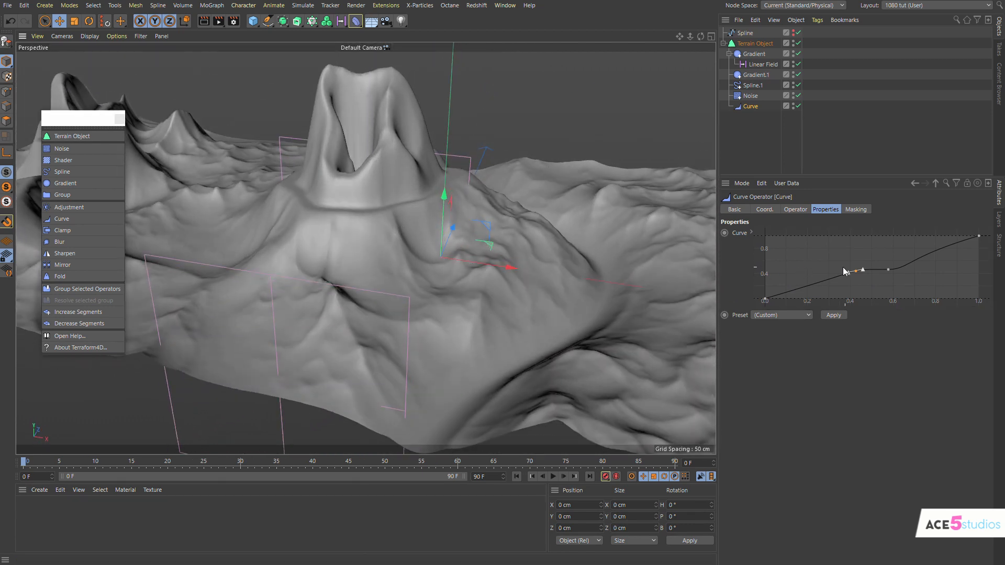
{"action": "left_click_drag", "start_coordinate": [862, 269], "coordinate": [865, 288]}
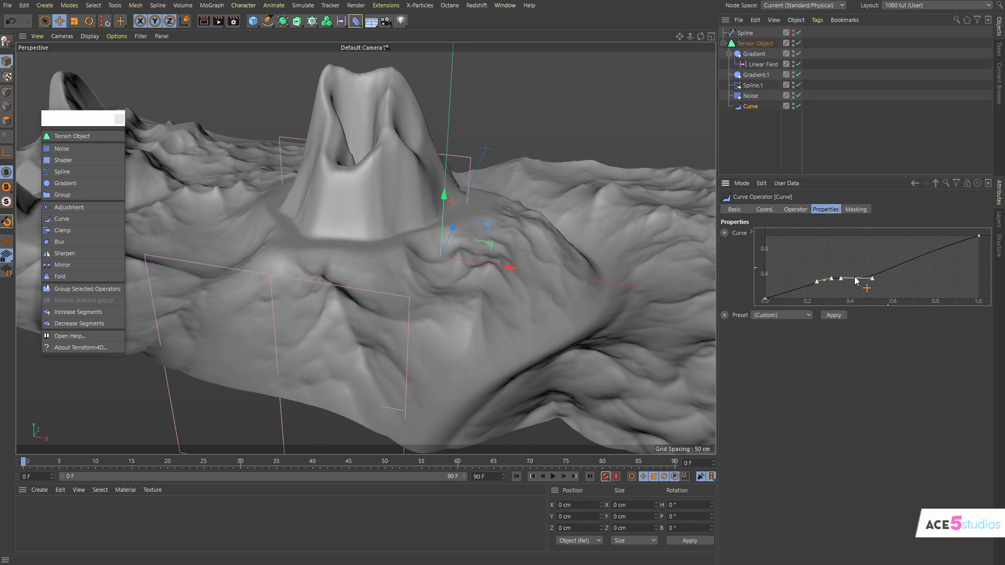
{"action": "left_click_drag", "start_coordinate": [855, 280], "coordinate": [827, 294]}
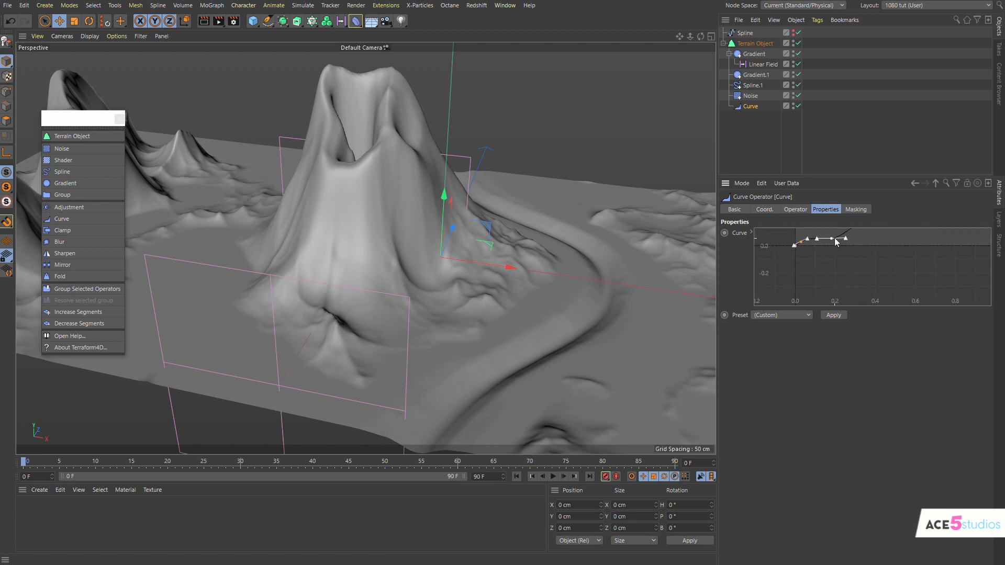
{"action": "left_click_drag", "start_coordinate": [836, 240], "coordinate": [838, 248]}
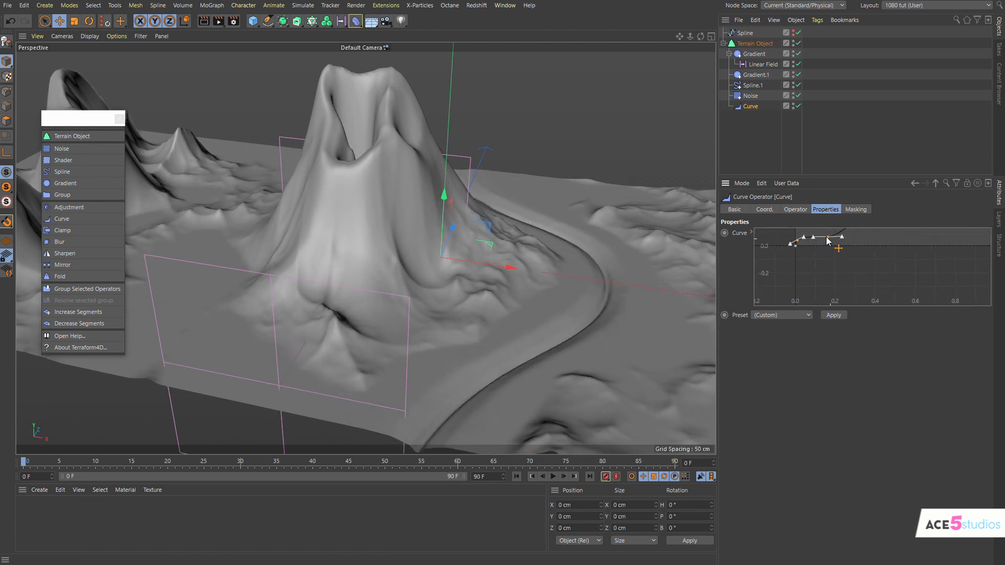
{"action": "left_click_drag", "start_coordinate": [836, 246], "coordinate": [828, 250]}
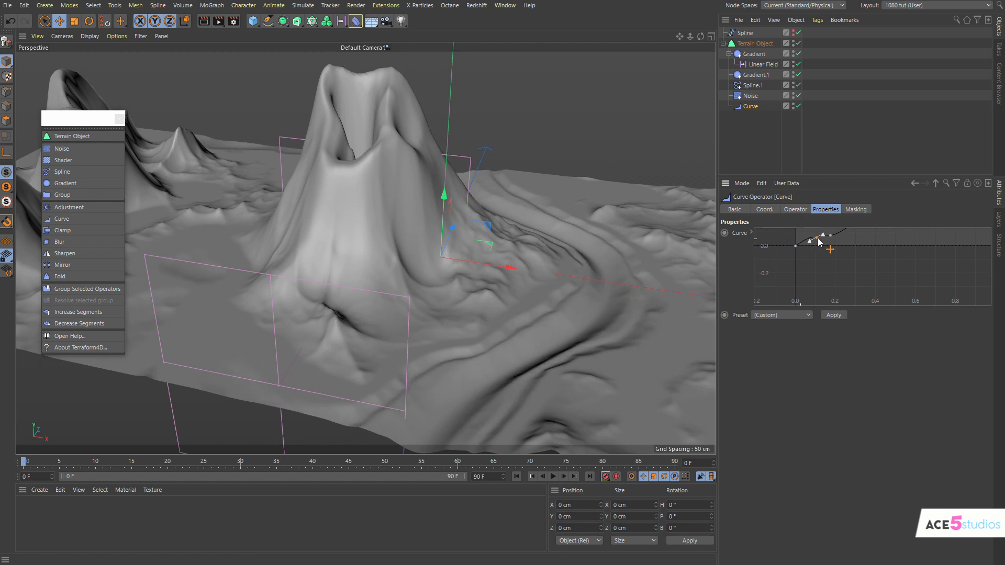
{"action": "left_click_drag", "start_coordinate": [818, 242], "coordinate": [839, 246]}
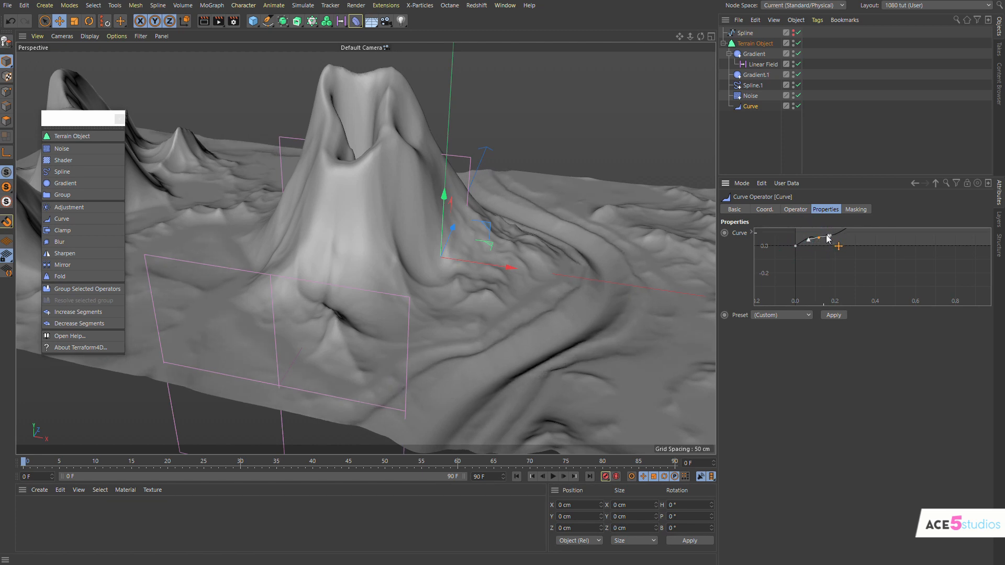
{"action": "left_click_drag", "start_coordinate": [825, 238], "coordinate": [819, 240]}
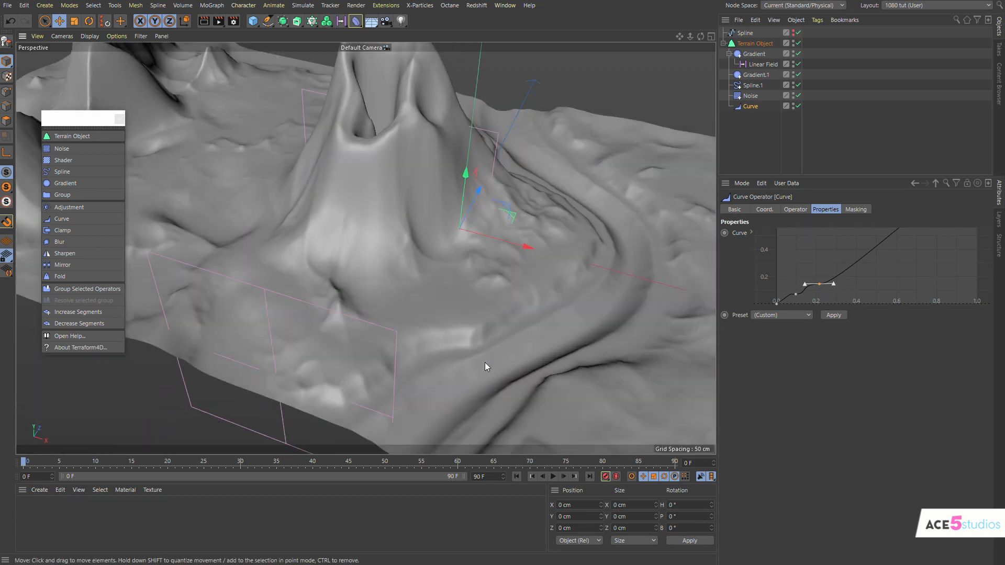
{"action": "left_click", "coordinate": [797, 96]}
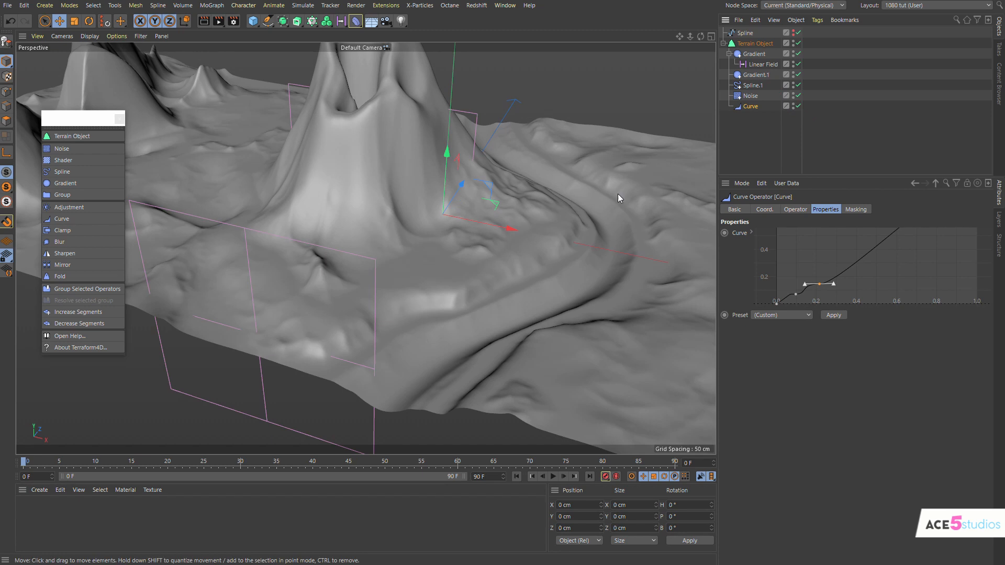
{"action": "mouse_move", "coordinate": [889, 246]}
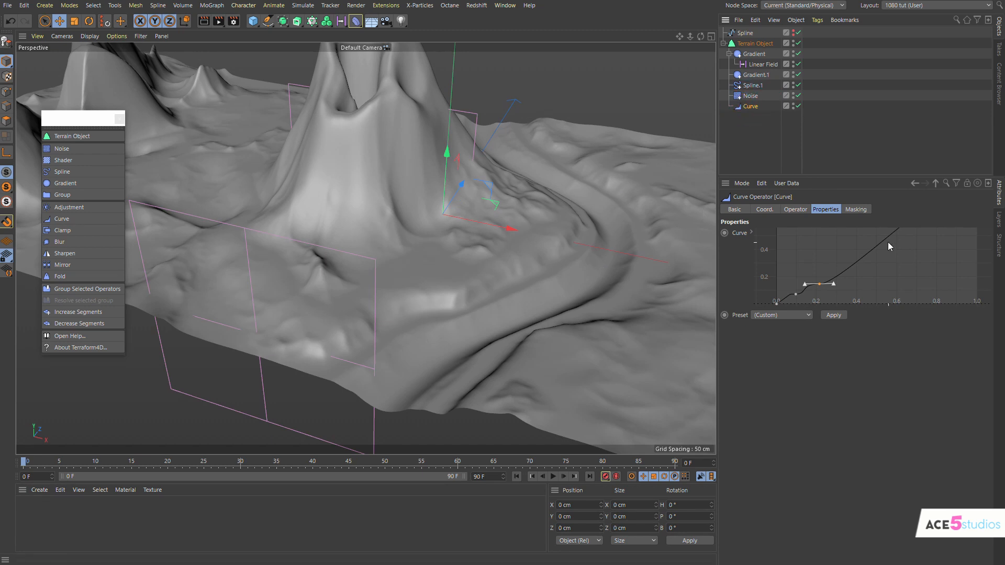
Mask the Curve operator with a Spherical Field over the river bend, contour mode Curve.
{"action": "left_click", "coordinate": [856, 209]}
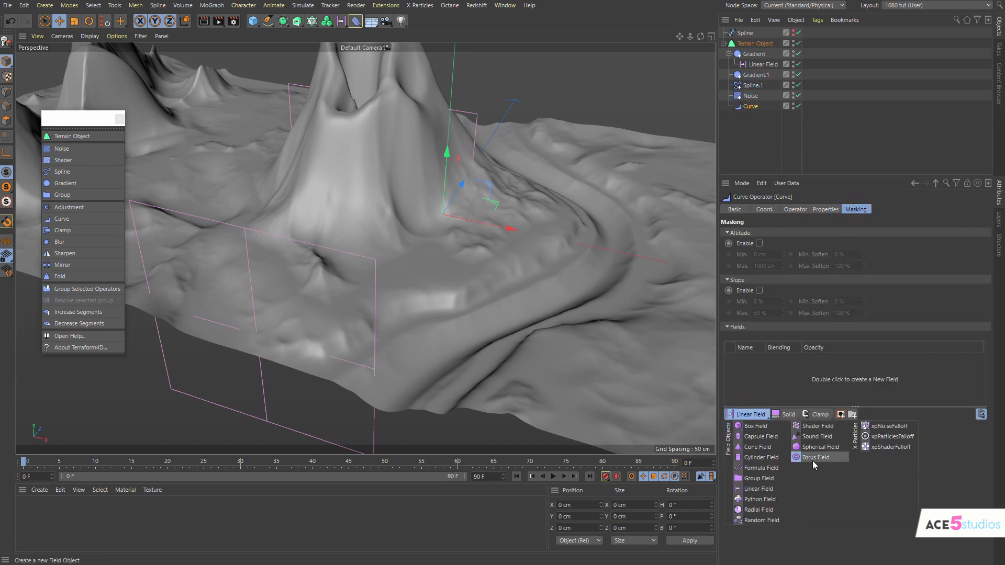
{"action": "left_click", "coordinate": [819, 446]}
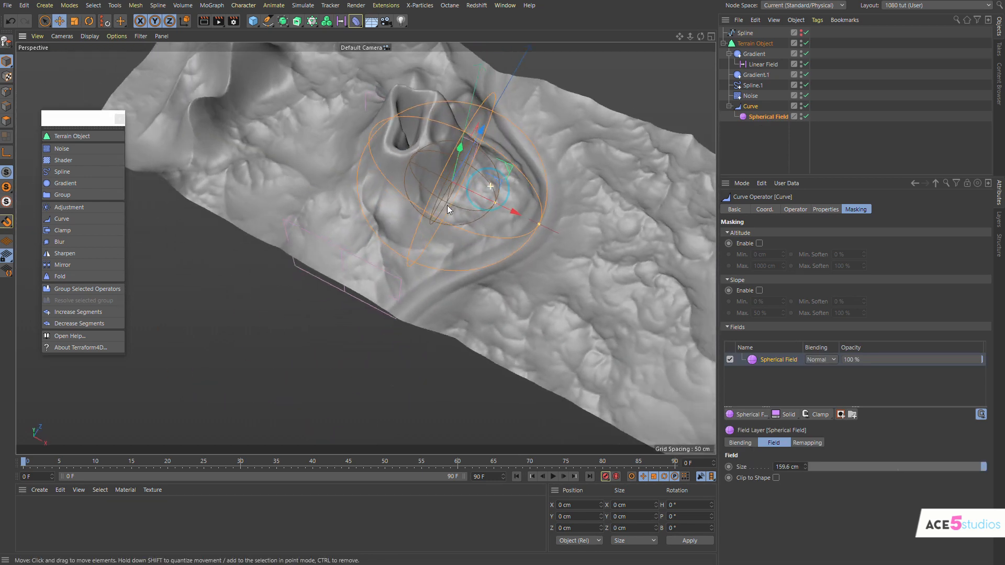
{"action": "left_click_drag", "start_coordinate": [490, 186], "coordinate": [478, 279]}
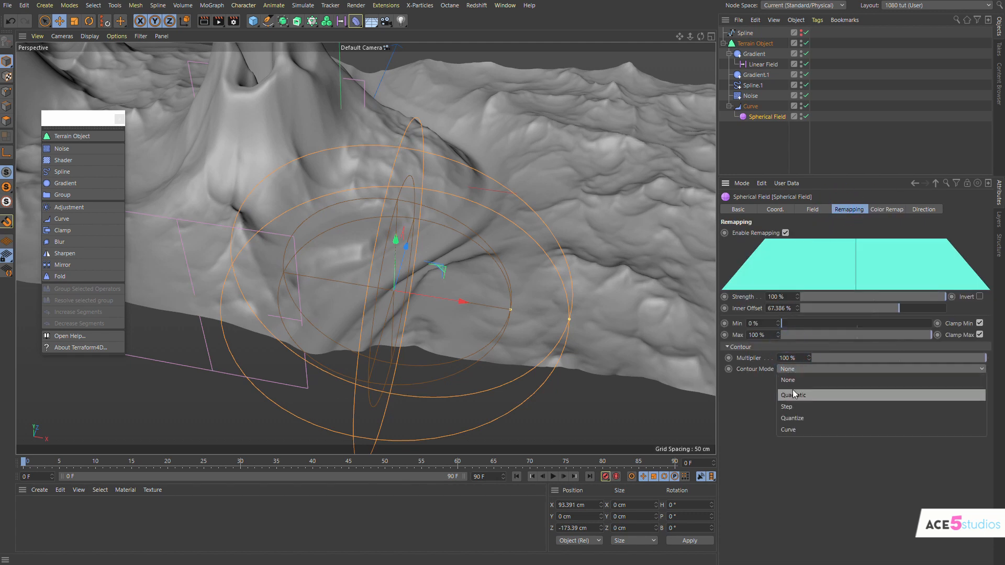
{"action": "left_click", "coordinate": [788, 429]}
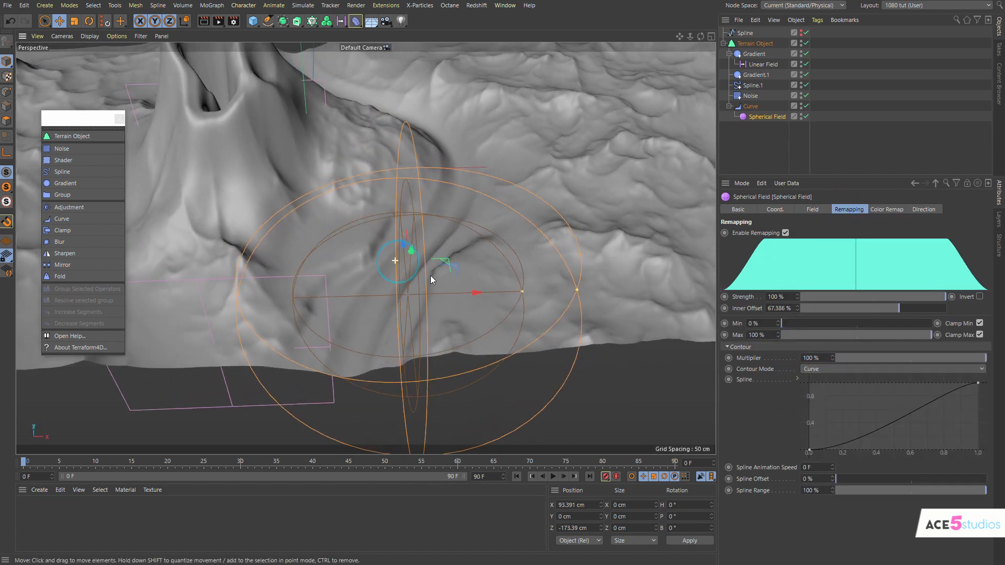
{"action": "left_click", "coordinate": [750, 106]}
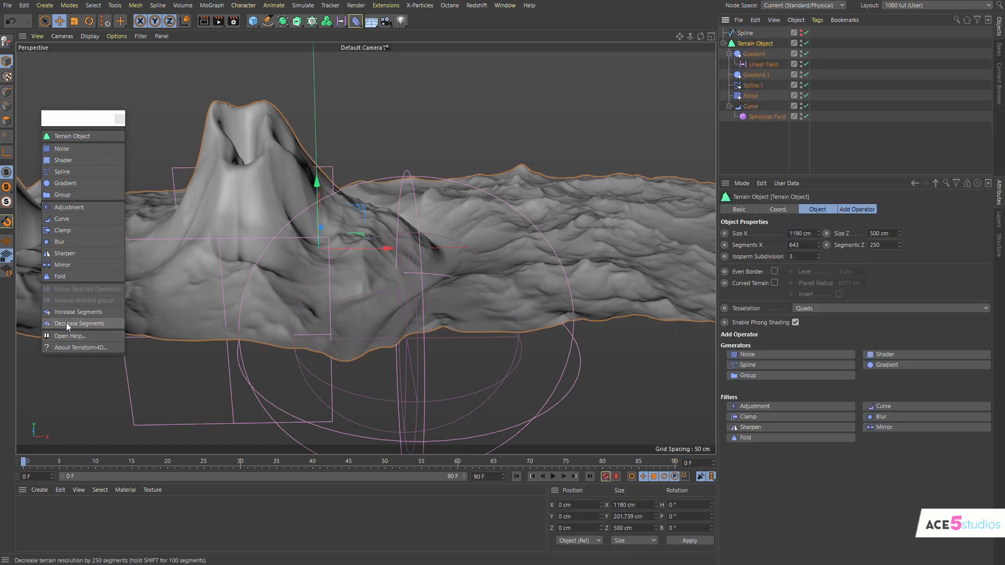
Raise terrain segments to 1143 × 750, orbit to inspect detail, then decrease again.
{"action": "left_click", "coordinate": [77, 312]}
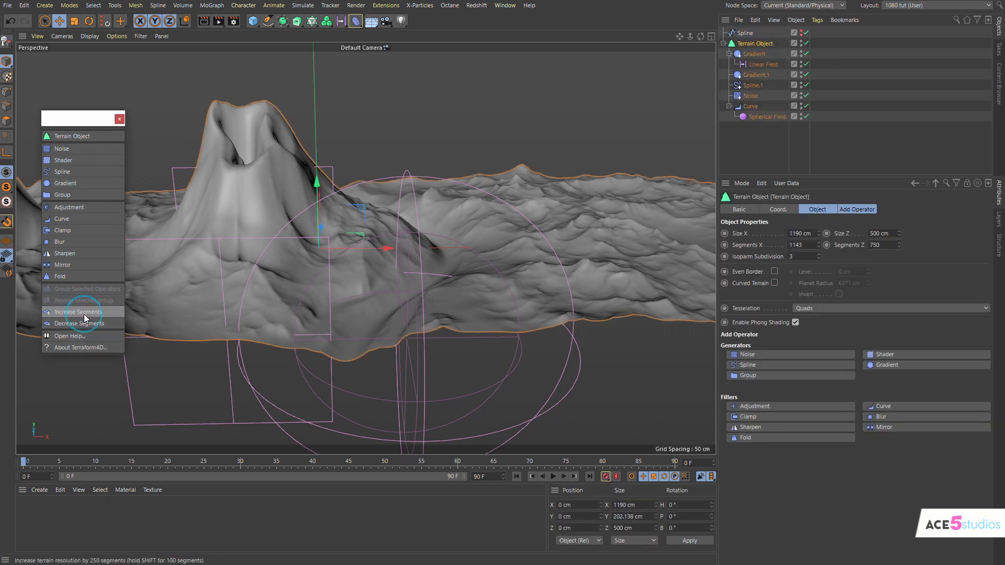
{"action": "left_click", "coordinate": [77, 311]}
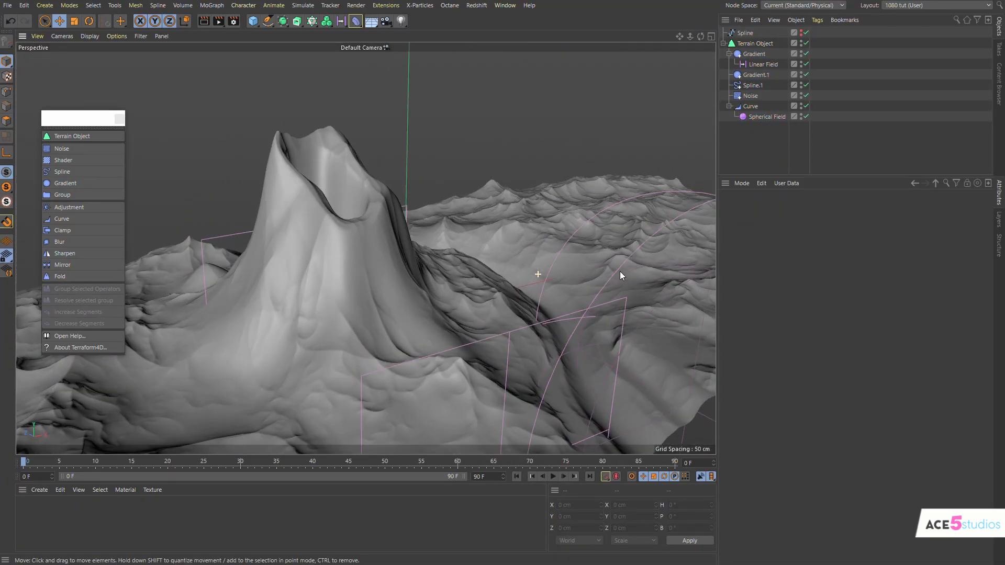
{"action": "left_click_drag", "start_coordinate": [620, 275], "coordinate": [398, 246]}
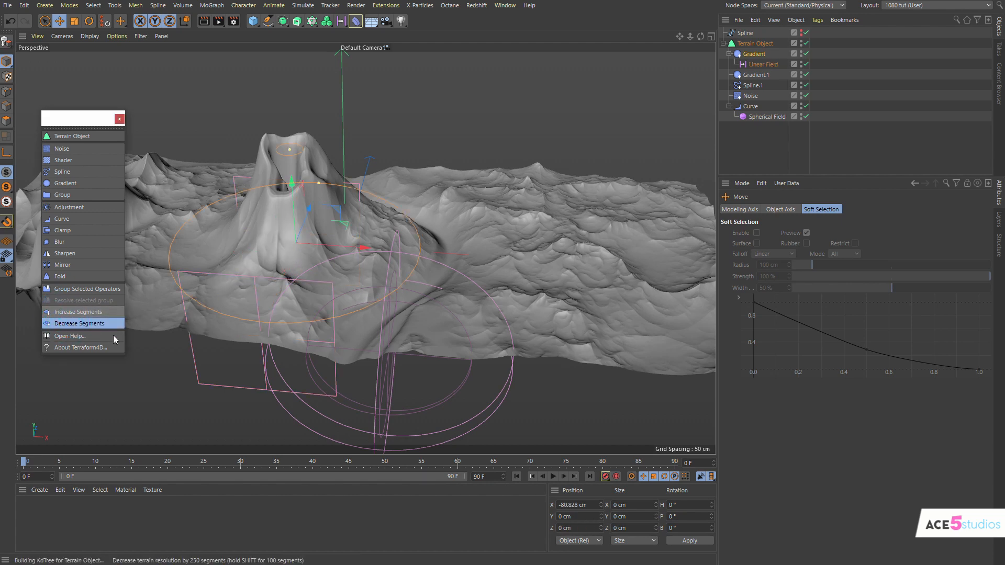
{"action": "mouse_move", "coordinate": [73, 324]}
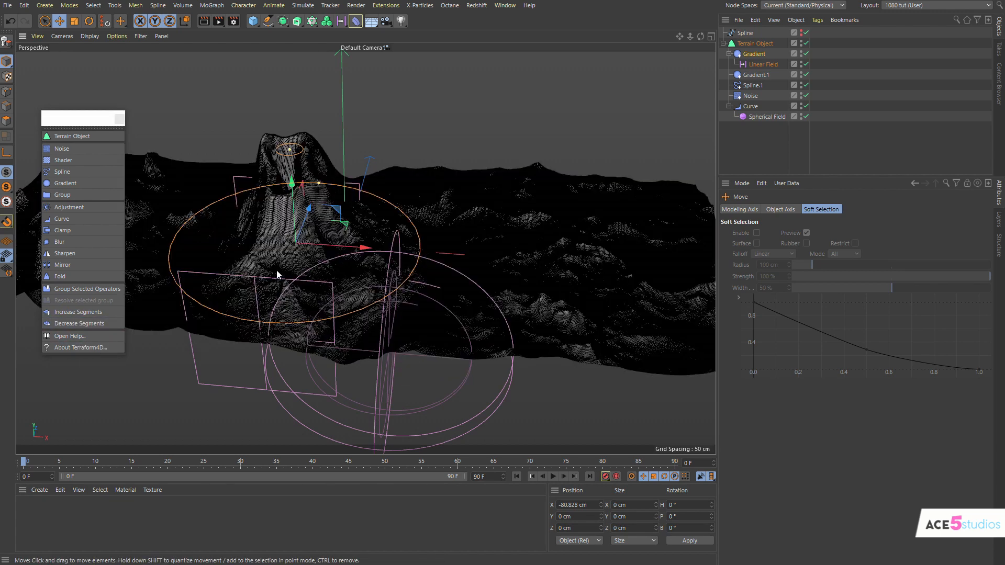
{"action": "left_click", "coordinate": [77, 312]}
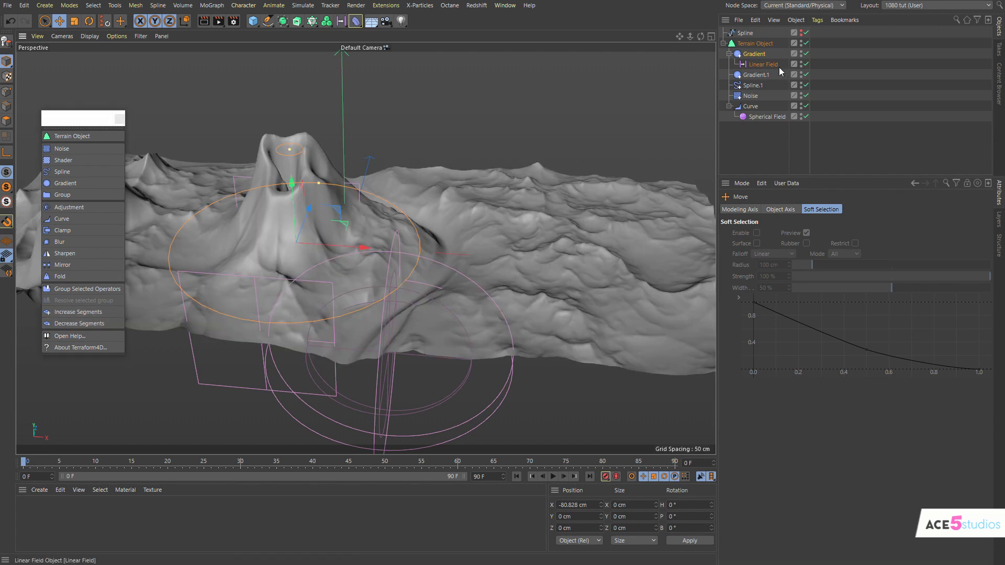
Review the volcano Gradient's falloff properties and its Linear Field remapping.
{"action": "left_click", "coordinate": [746, 53]}
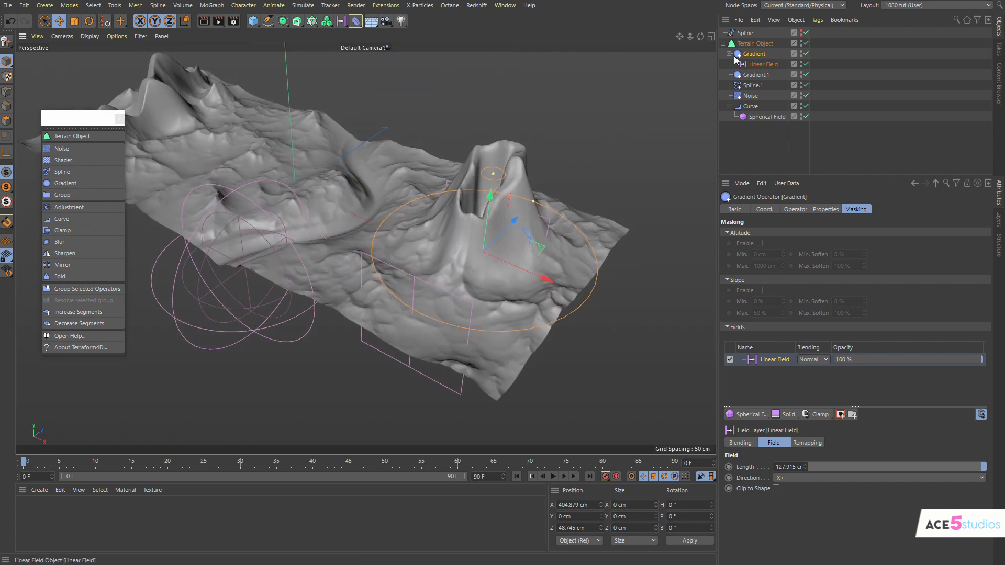
{"action": "left_click", "coordinate": [825, 210]}
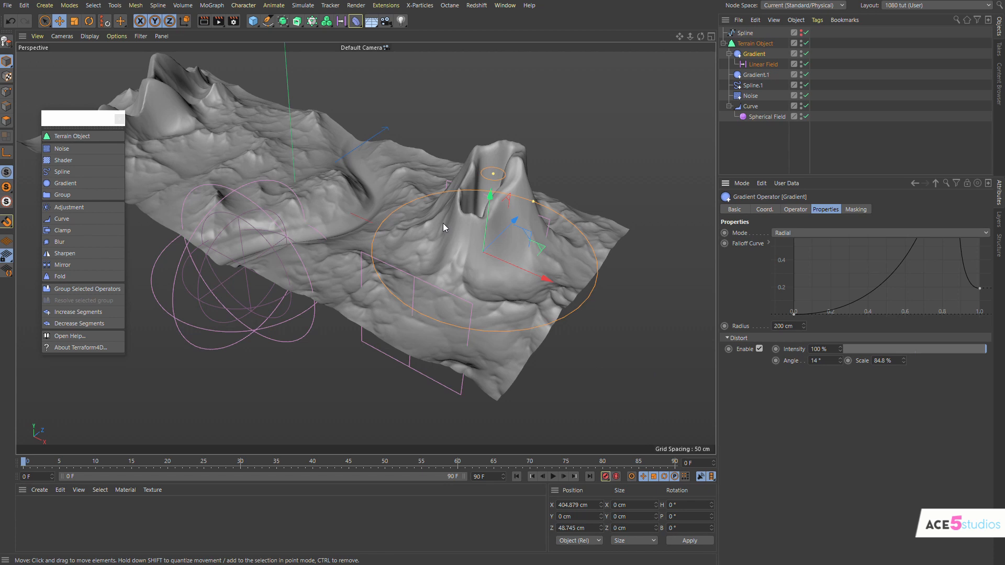
{"action": "left_click", "coordinate": [763, 64]}
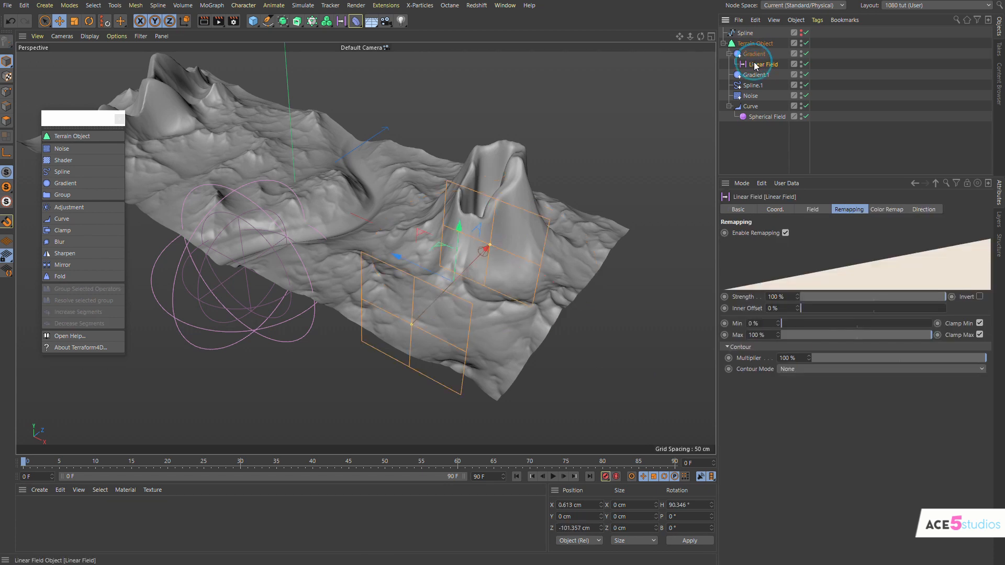
{"action": "left_click", "coordinate": [745, 53]}
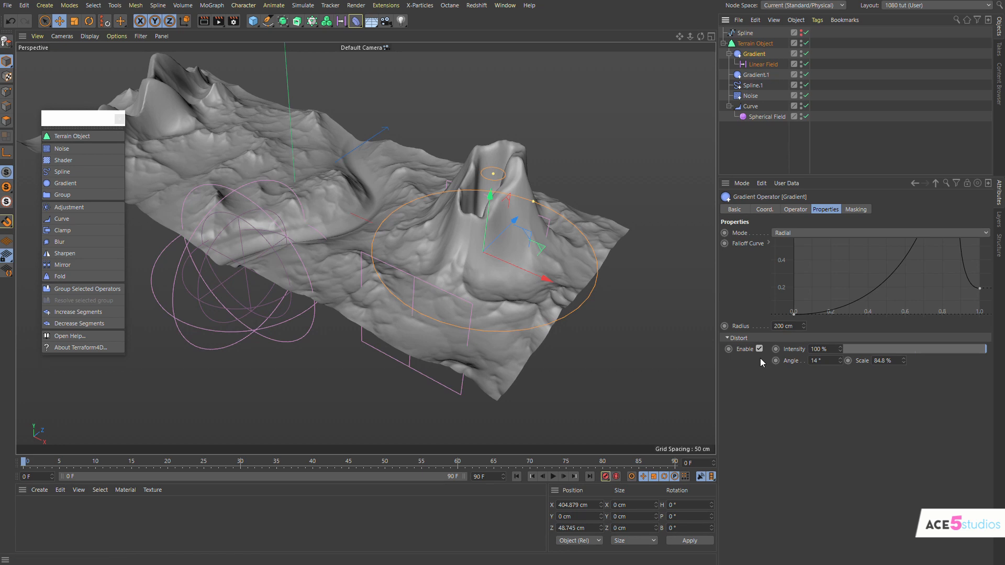
Disable Distort on the volcano Gradient and orbit to view the whole terrain.
{"action": "left_click", "coordinate": [758, 348]}
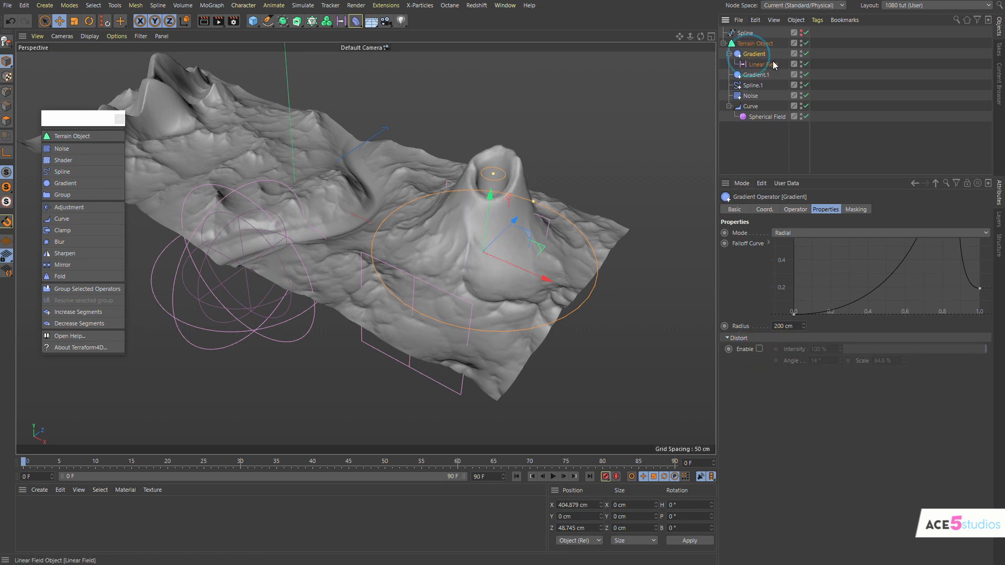
{"action": "left_click", "coordinate": [855, 209]}
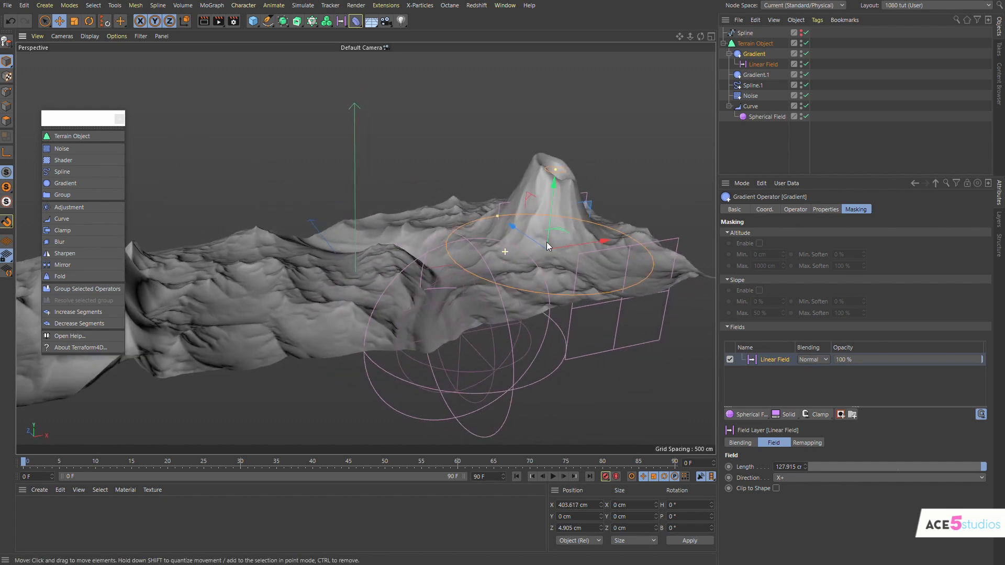
{"action": "left_click_drag", "start_coordinate": [548, 246], "coordinate": [378, 254]}
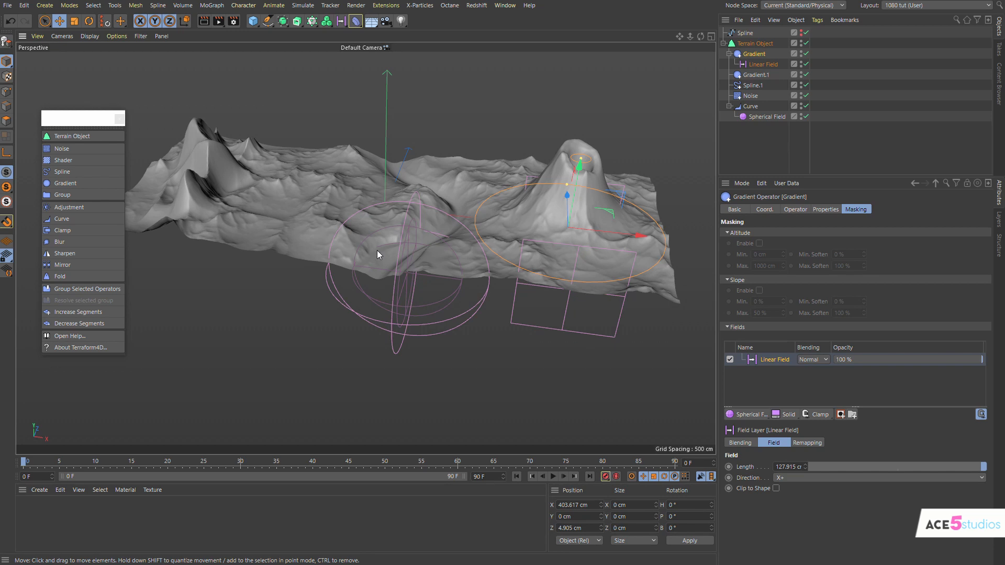
{"action": "mouse_move", "coordinate": [364, 212]}
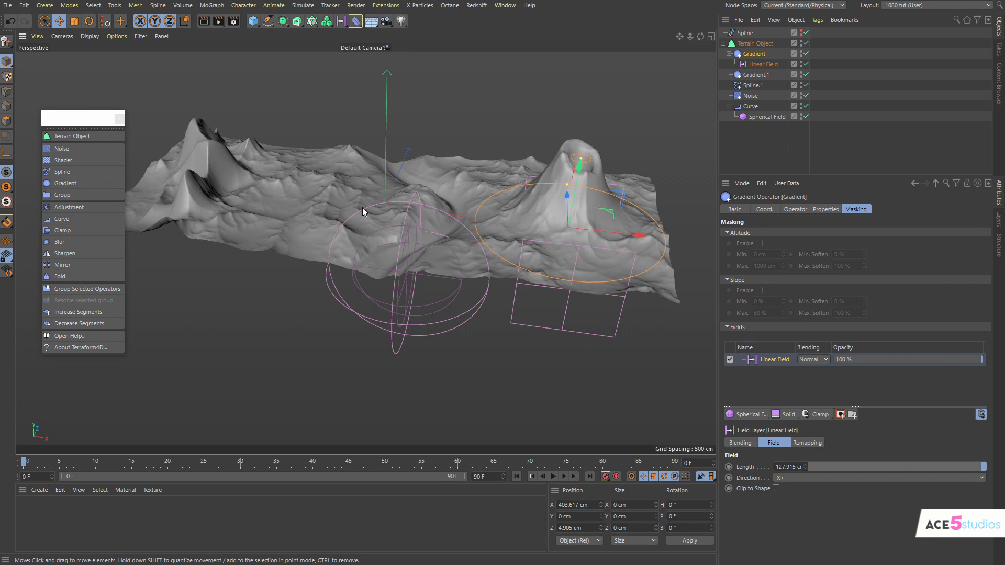